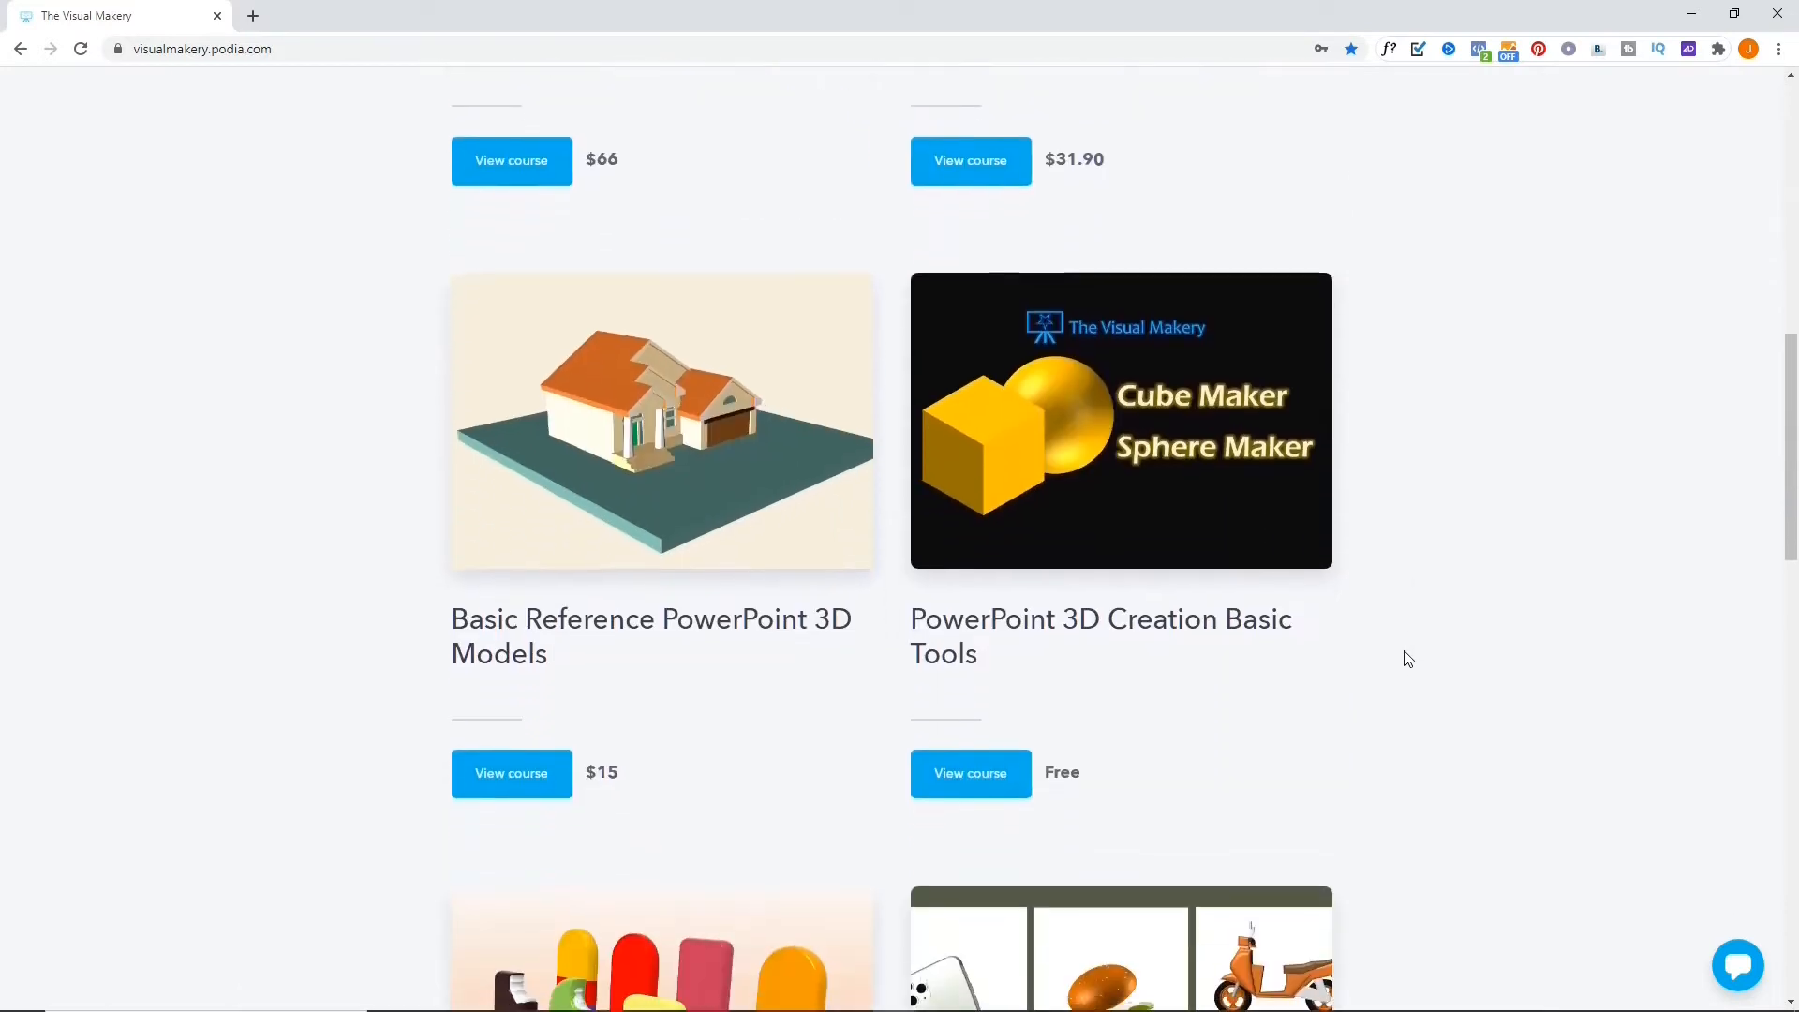
Step: View the PowerPoint 3D Creation Basic Tools course page and review its free-access offer
click(1119, 418)
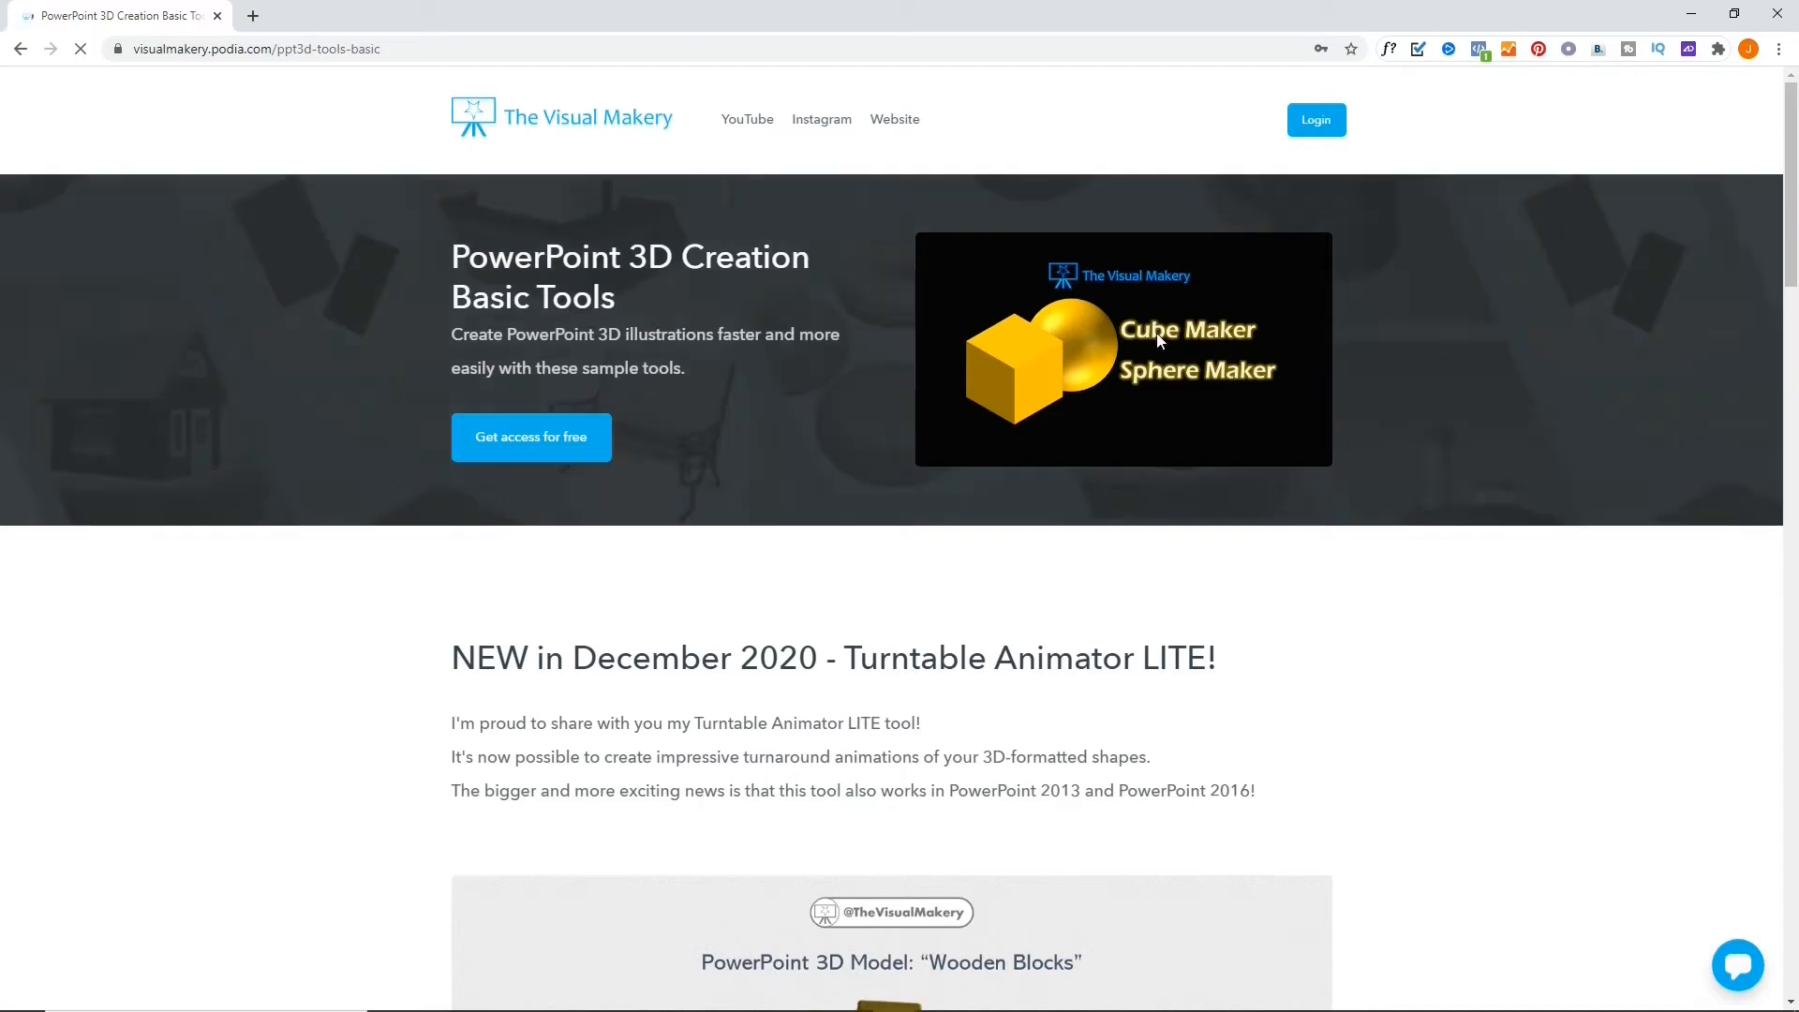
scroll(down, 3)
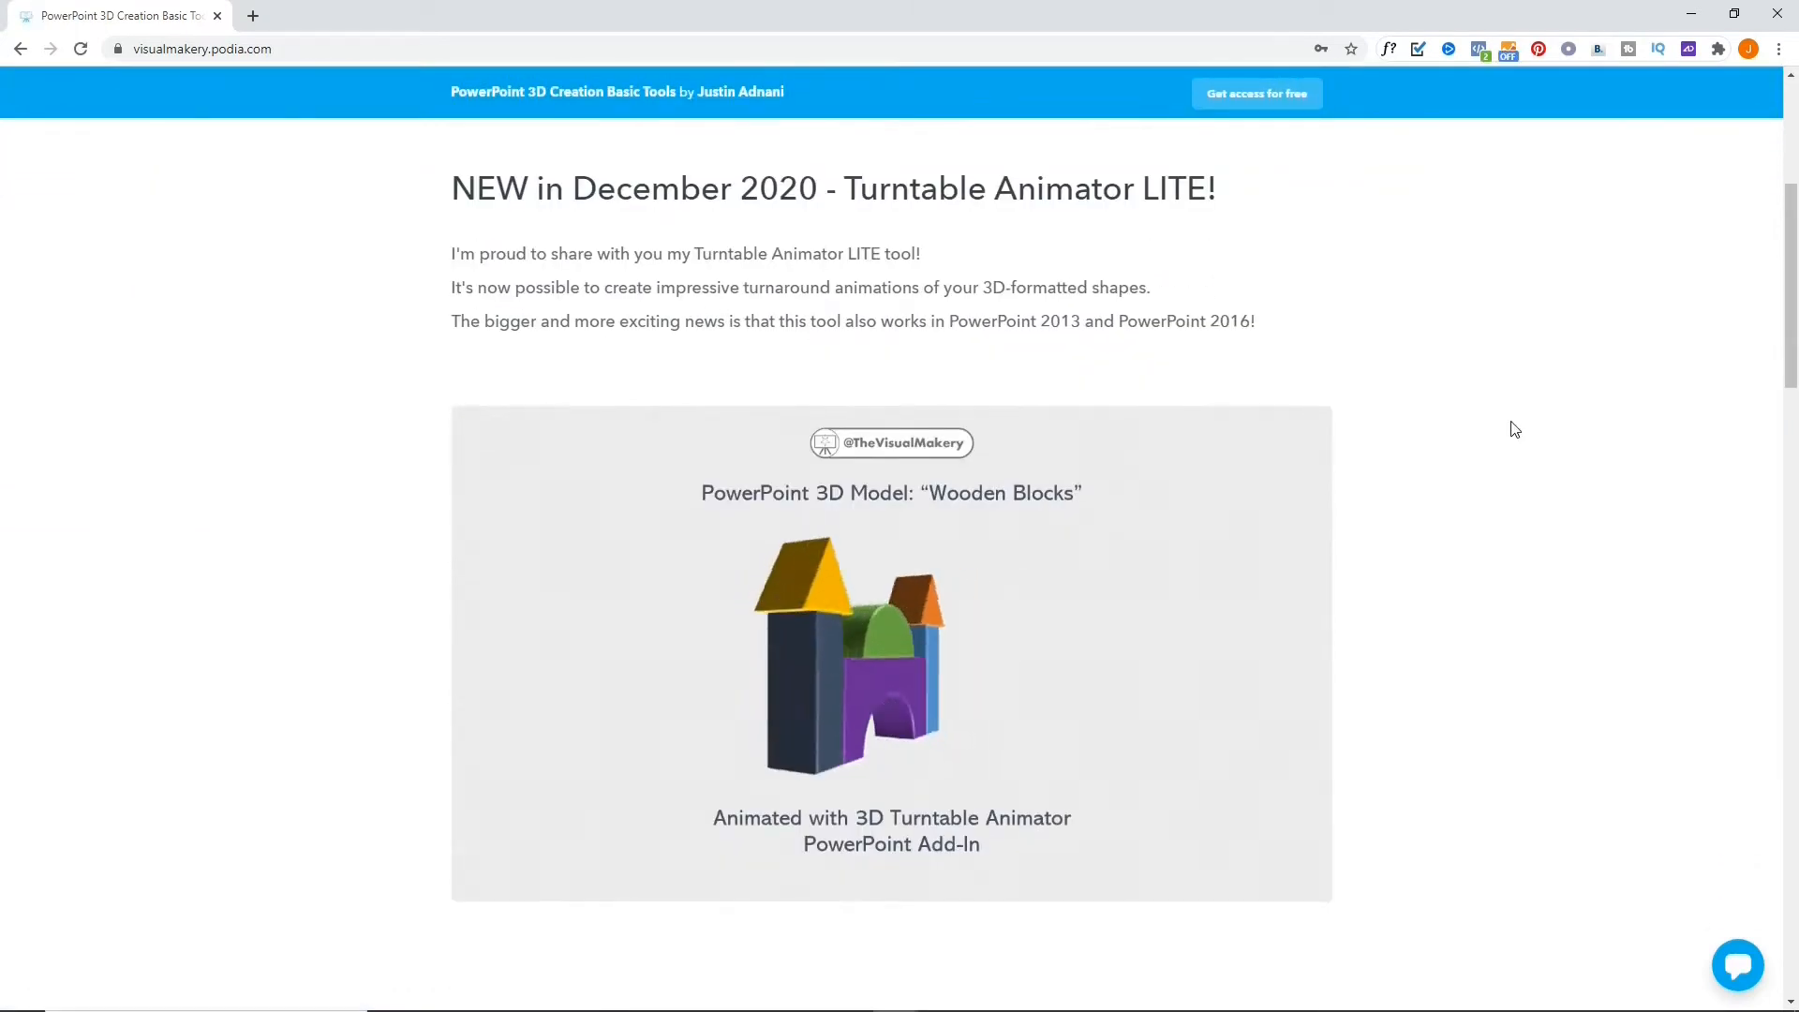
scroll(down, 3)
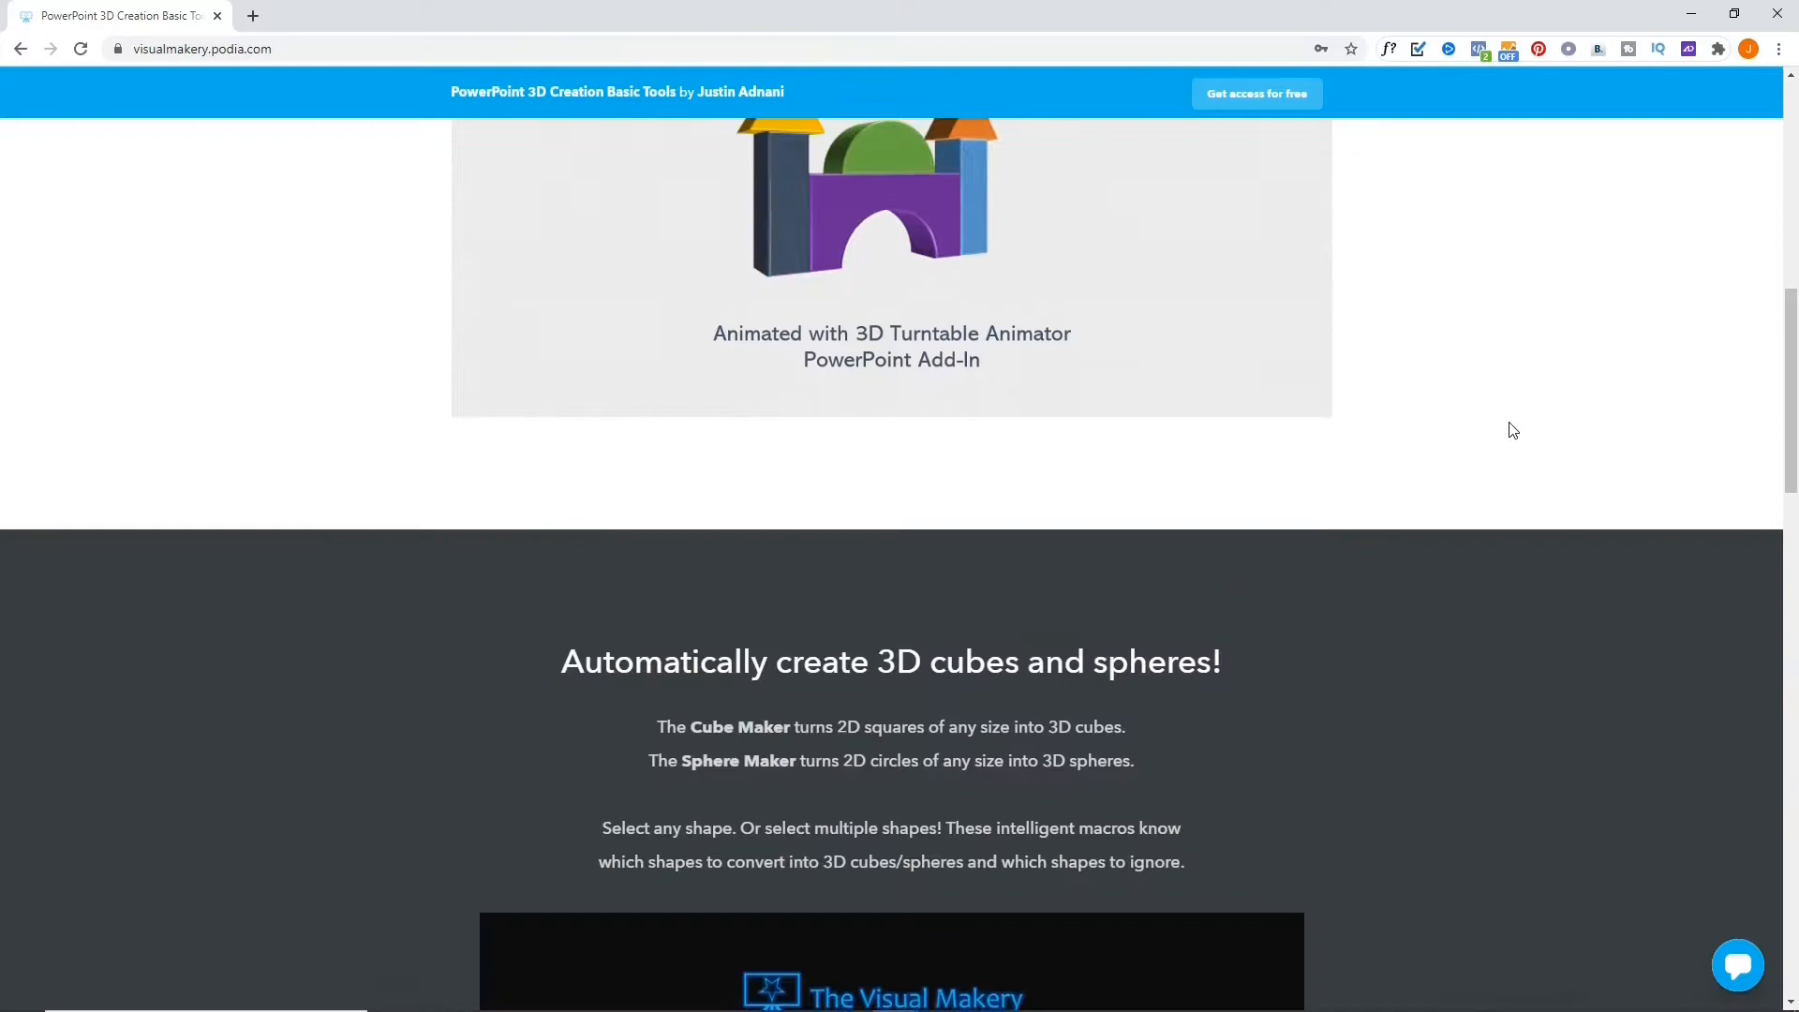
scroll(down, 3)
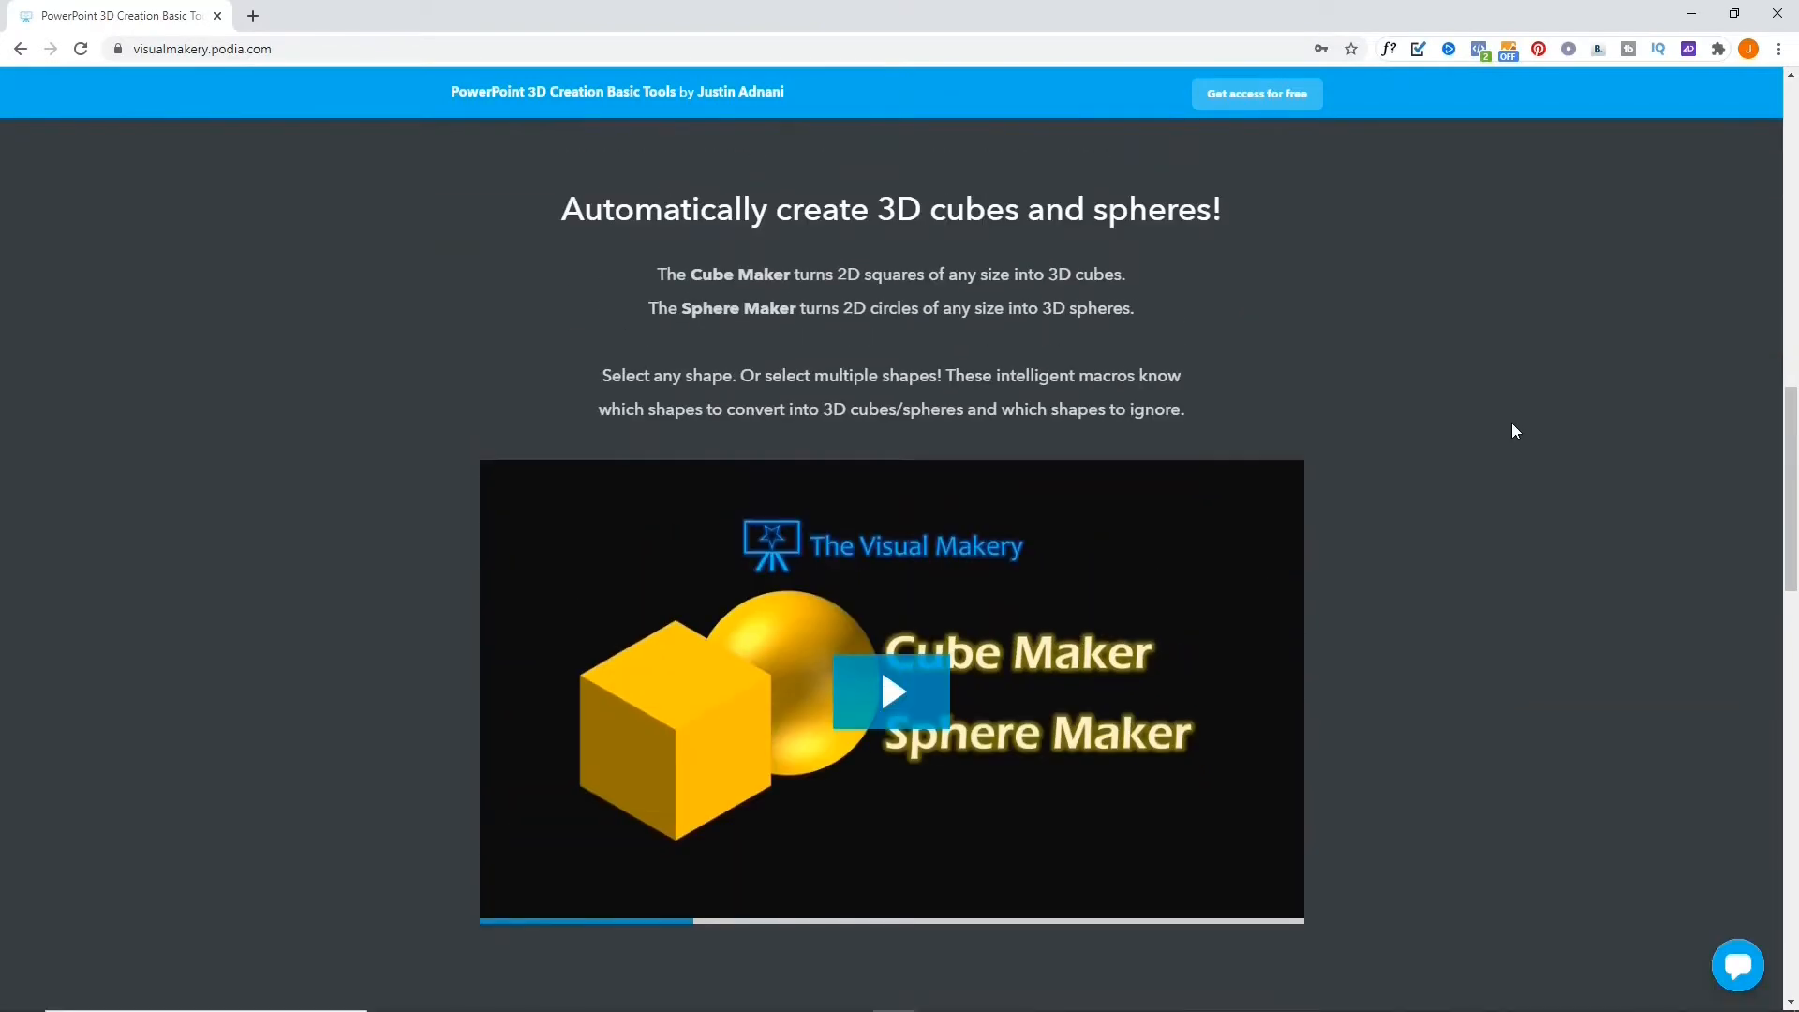
scroll(down, 3)
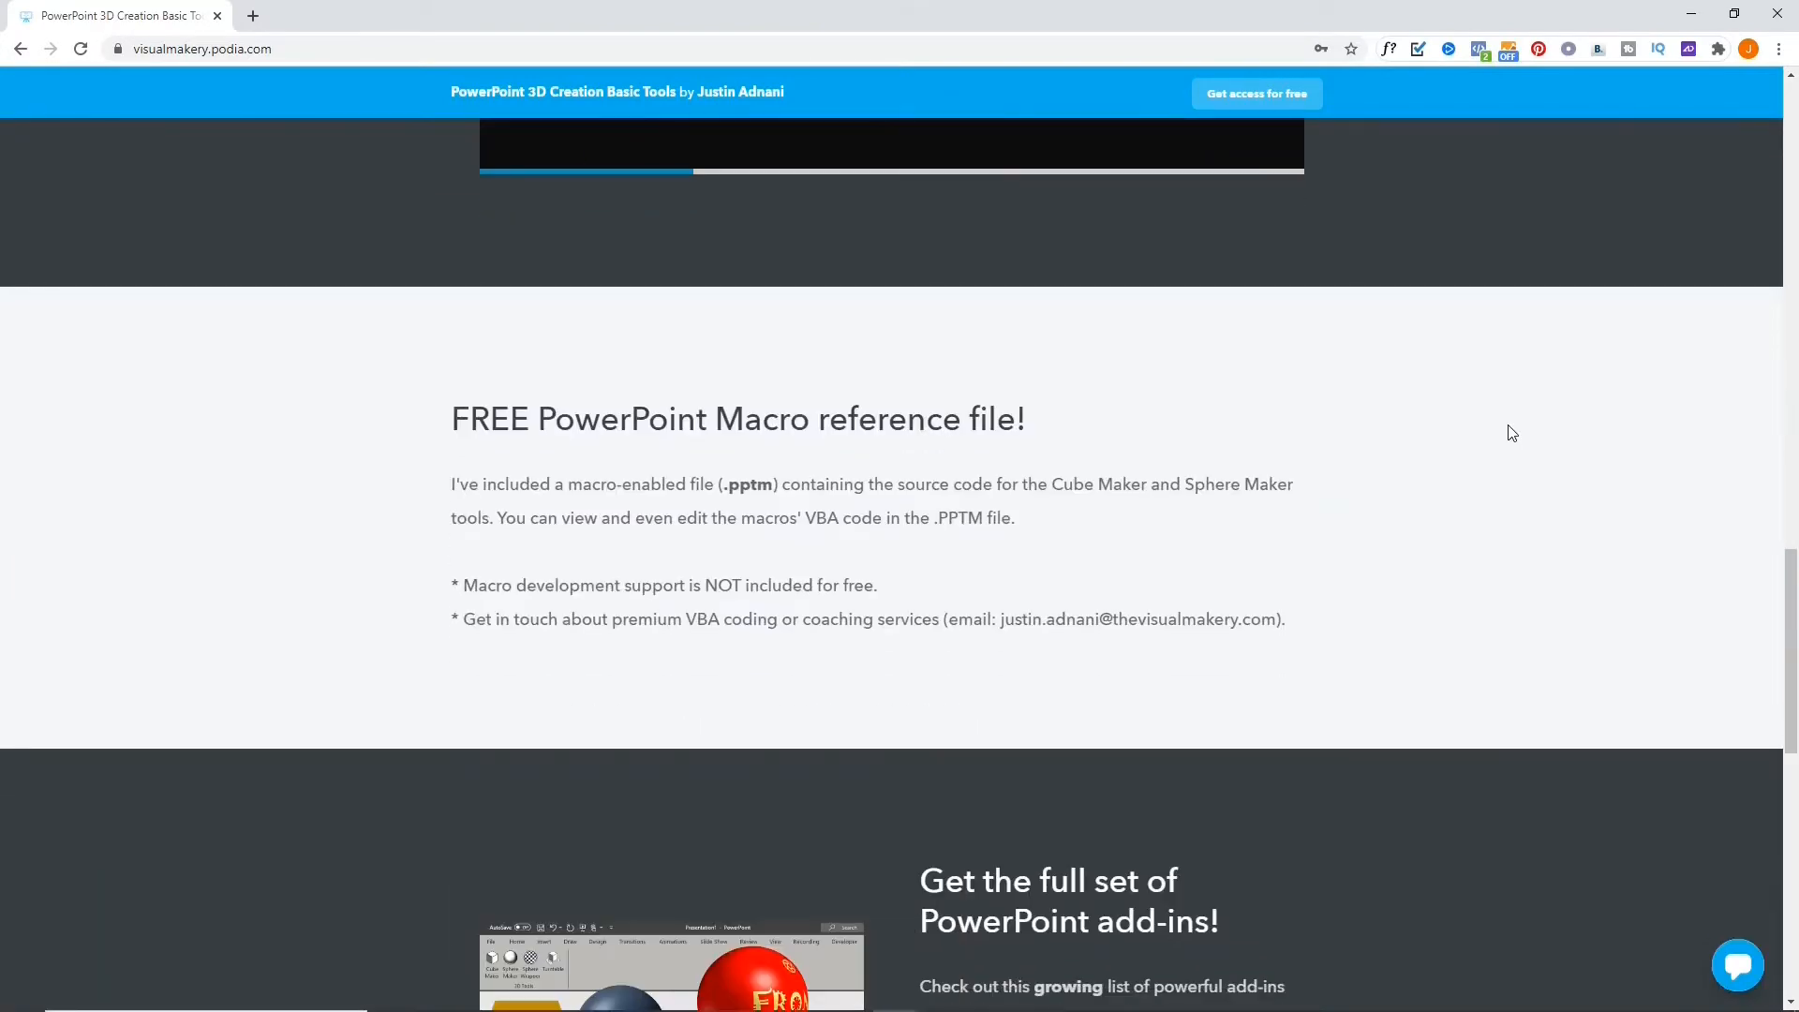
scroll(up, 3)
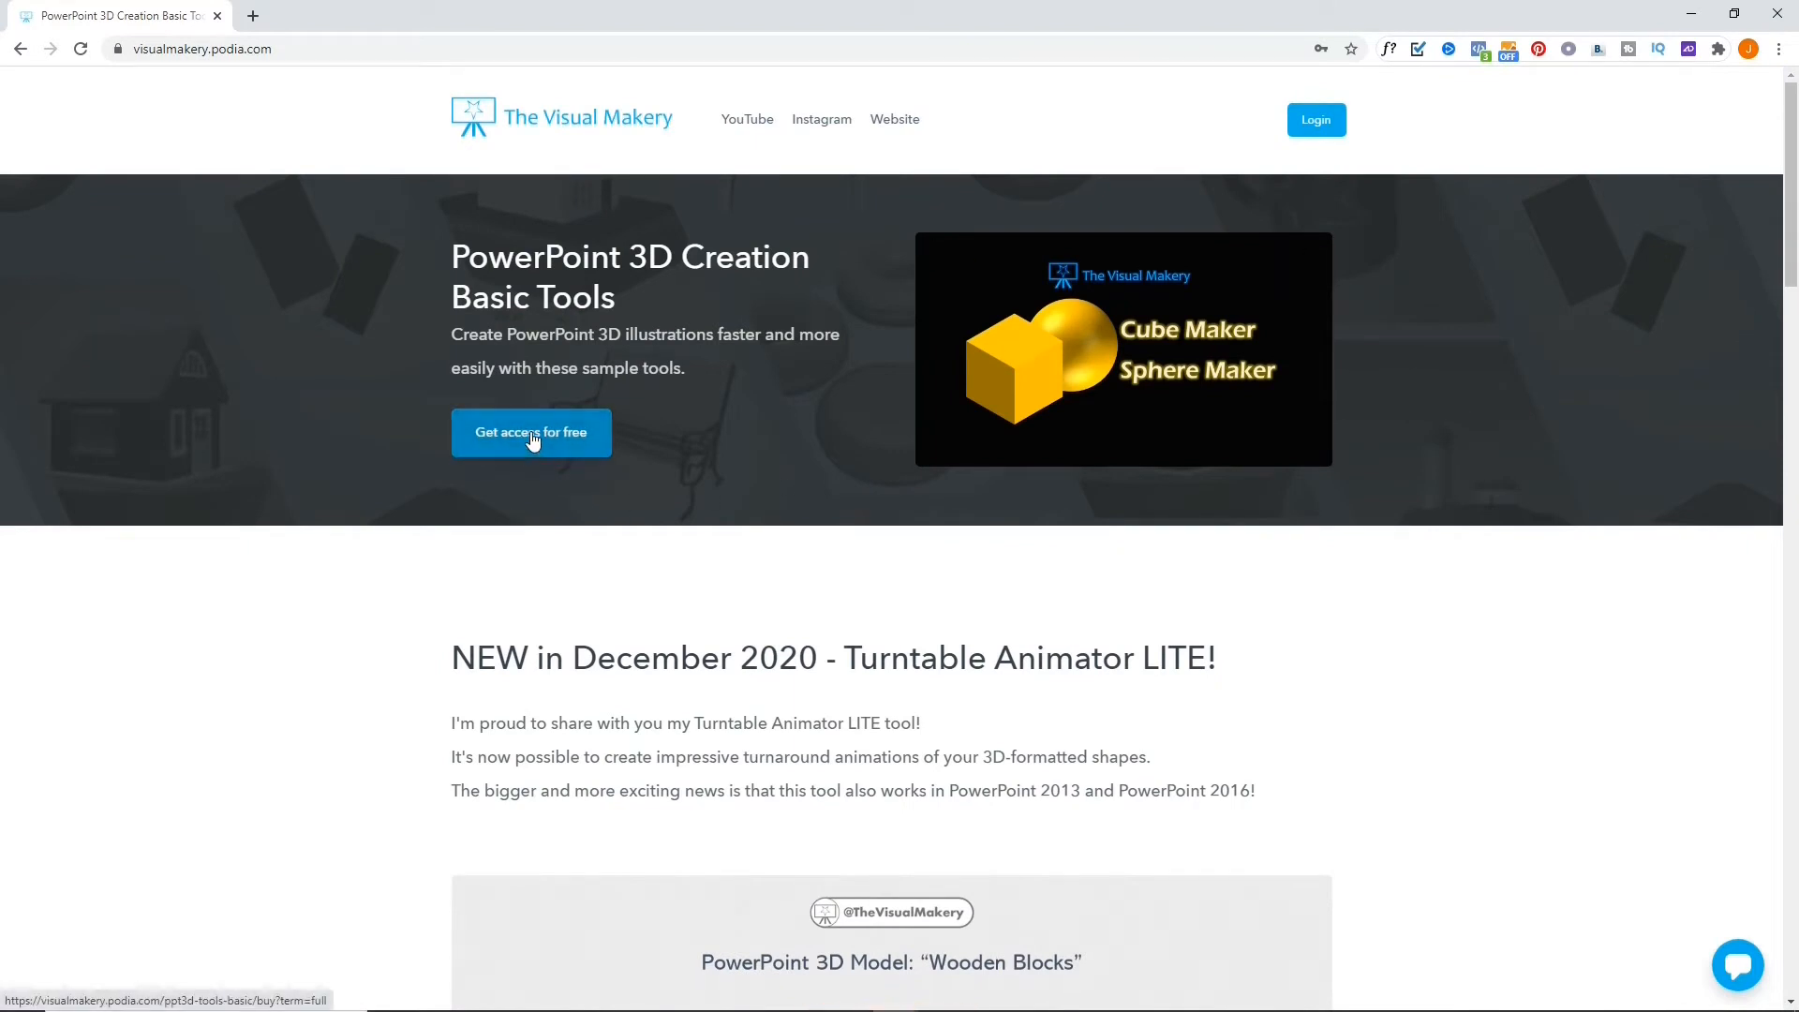
Step: Request free access, accept the terms and submit the password to enrol
click(530, 433)
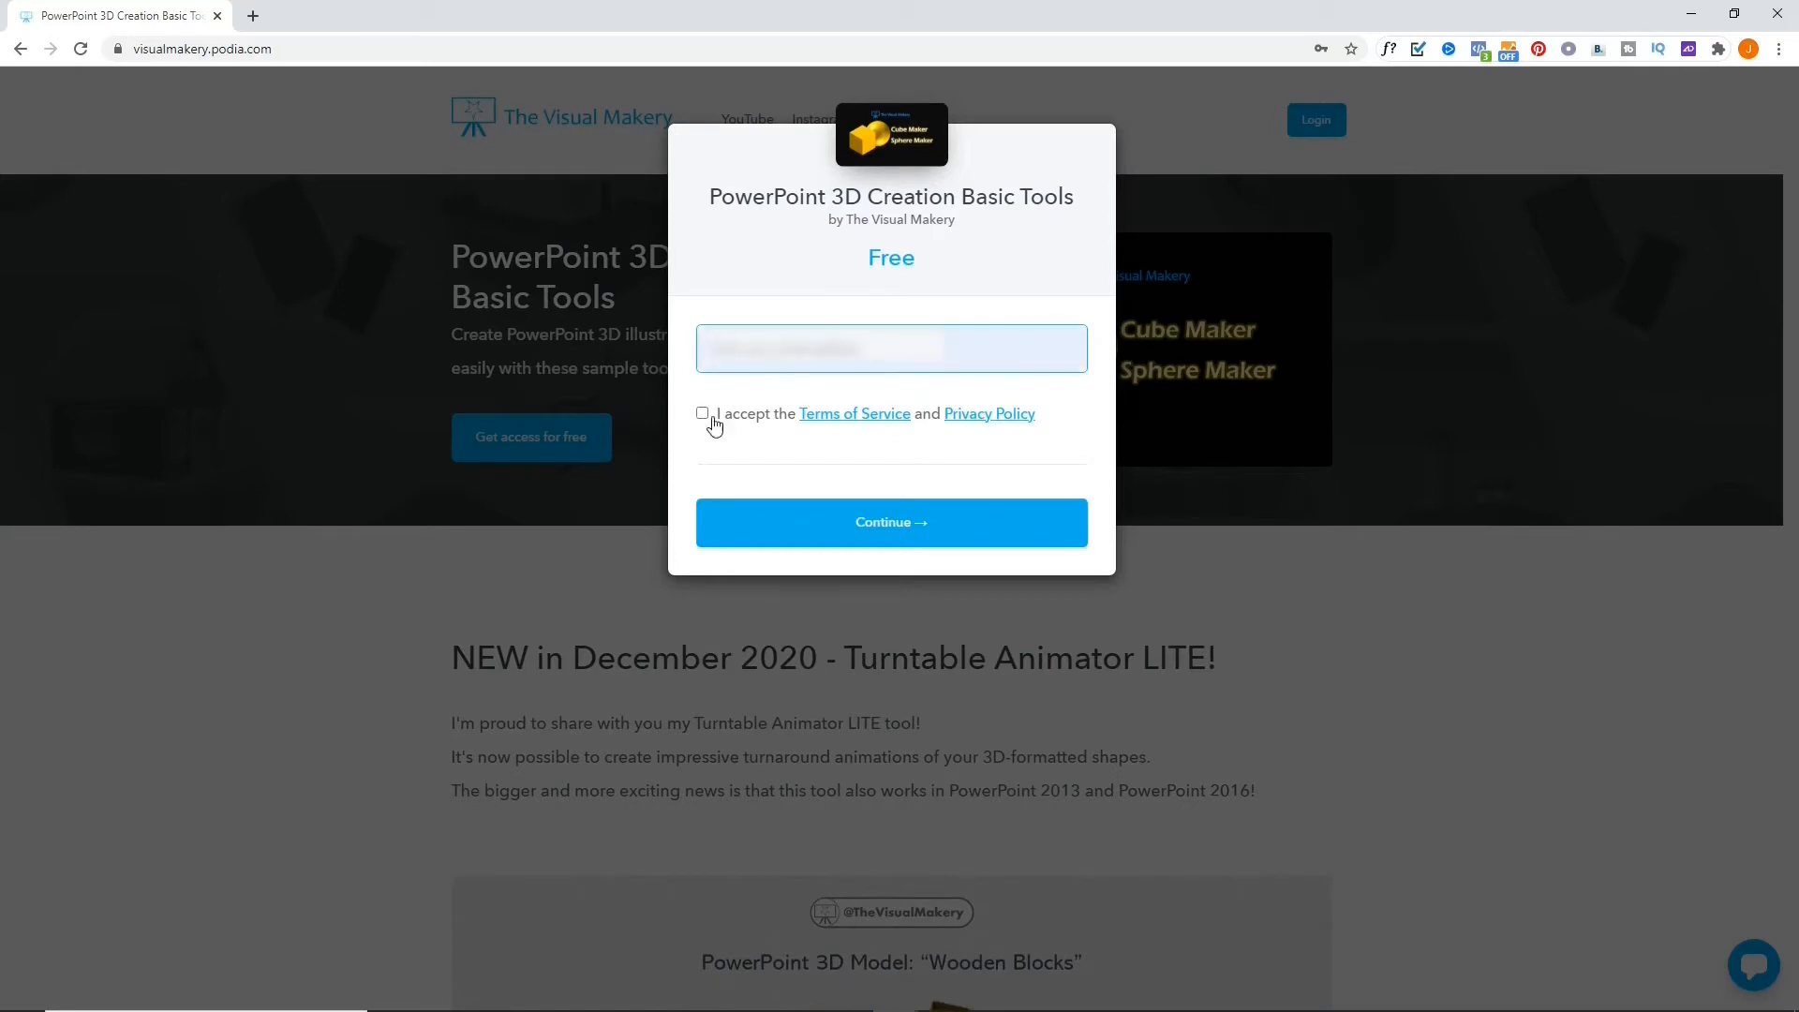
click(701, 412)
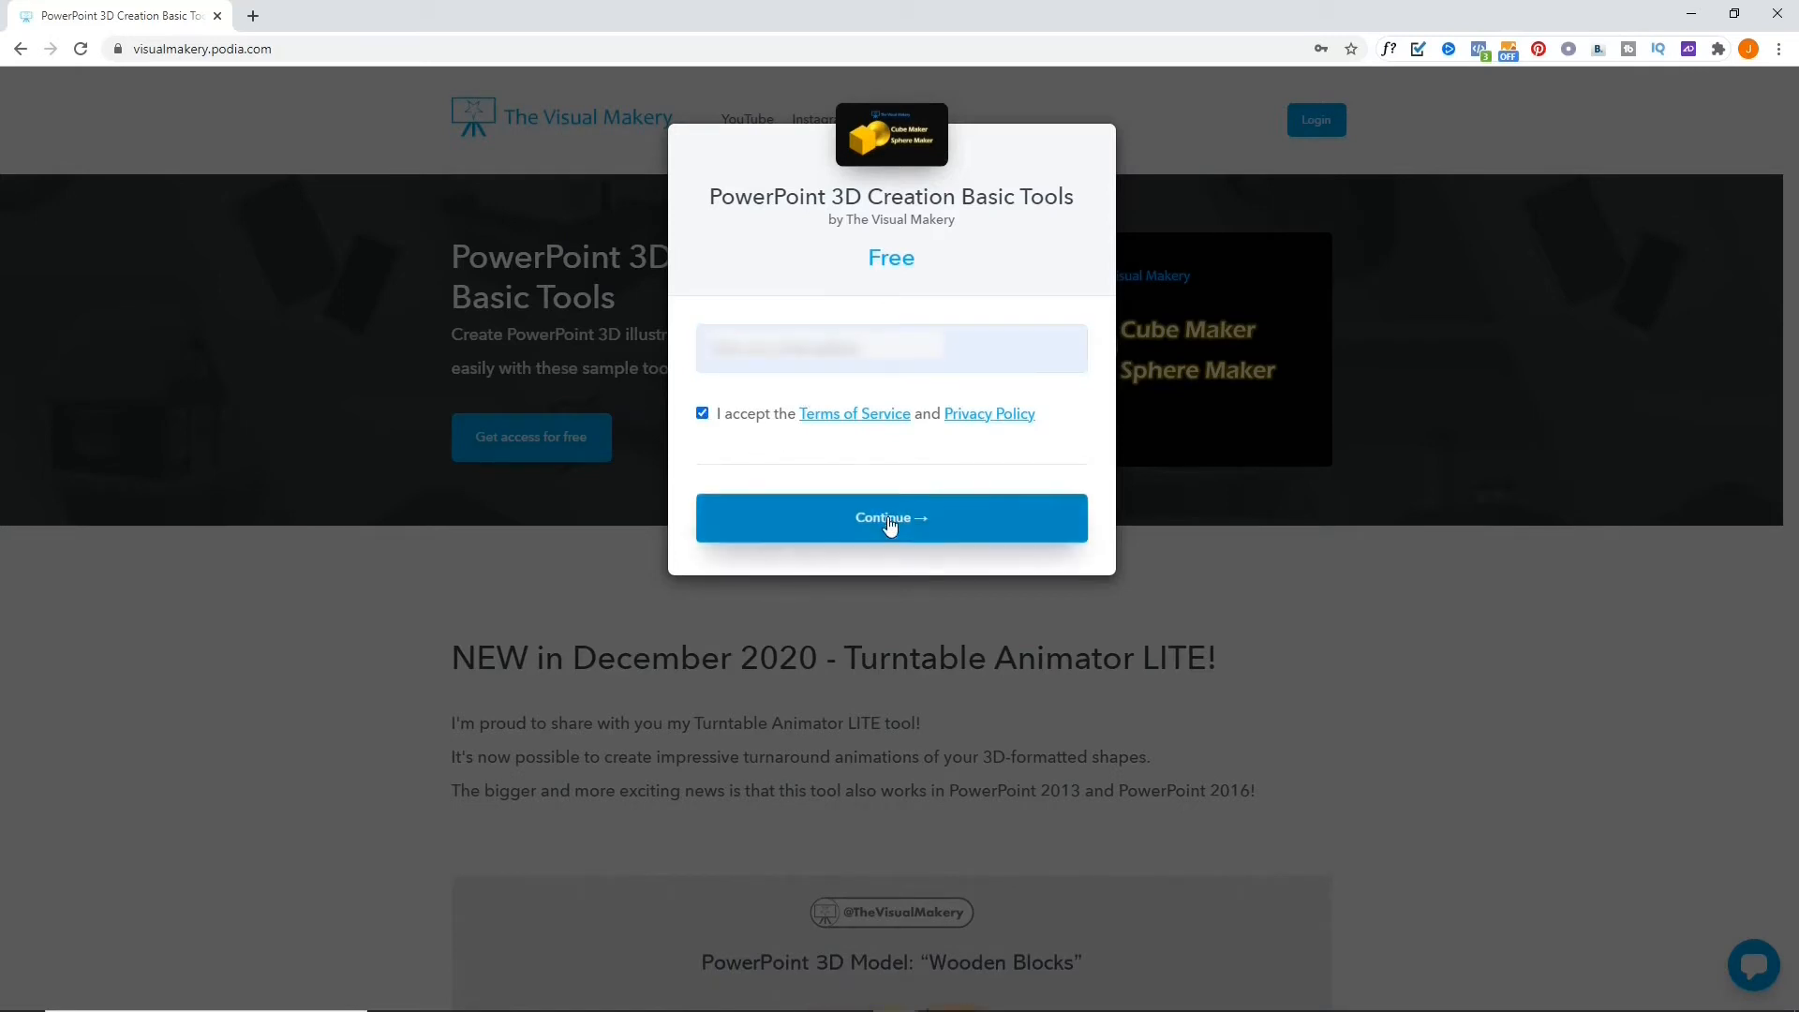
click(891, 518)
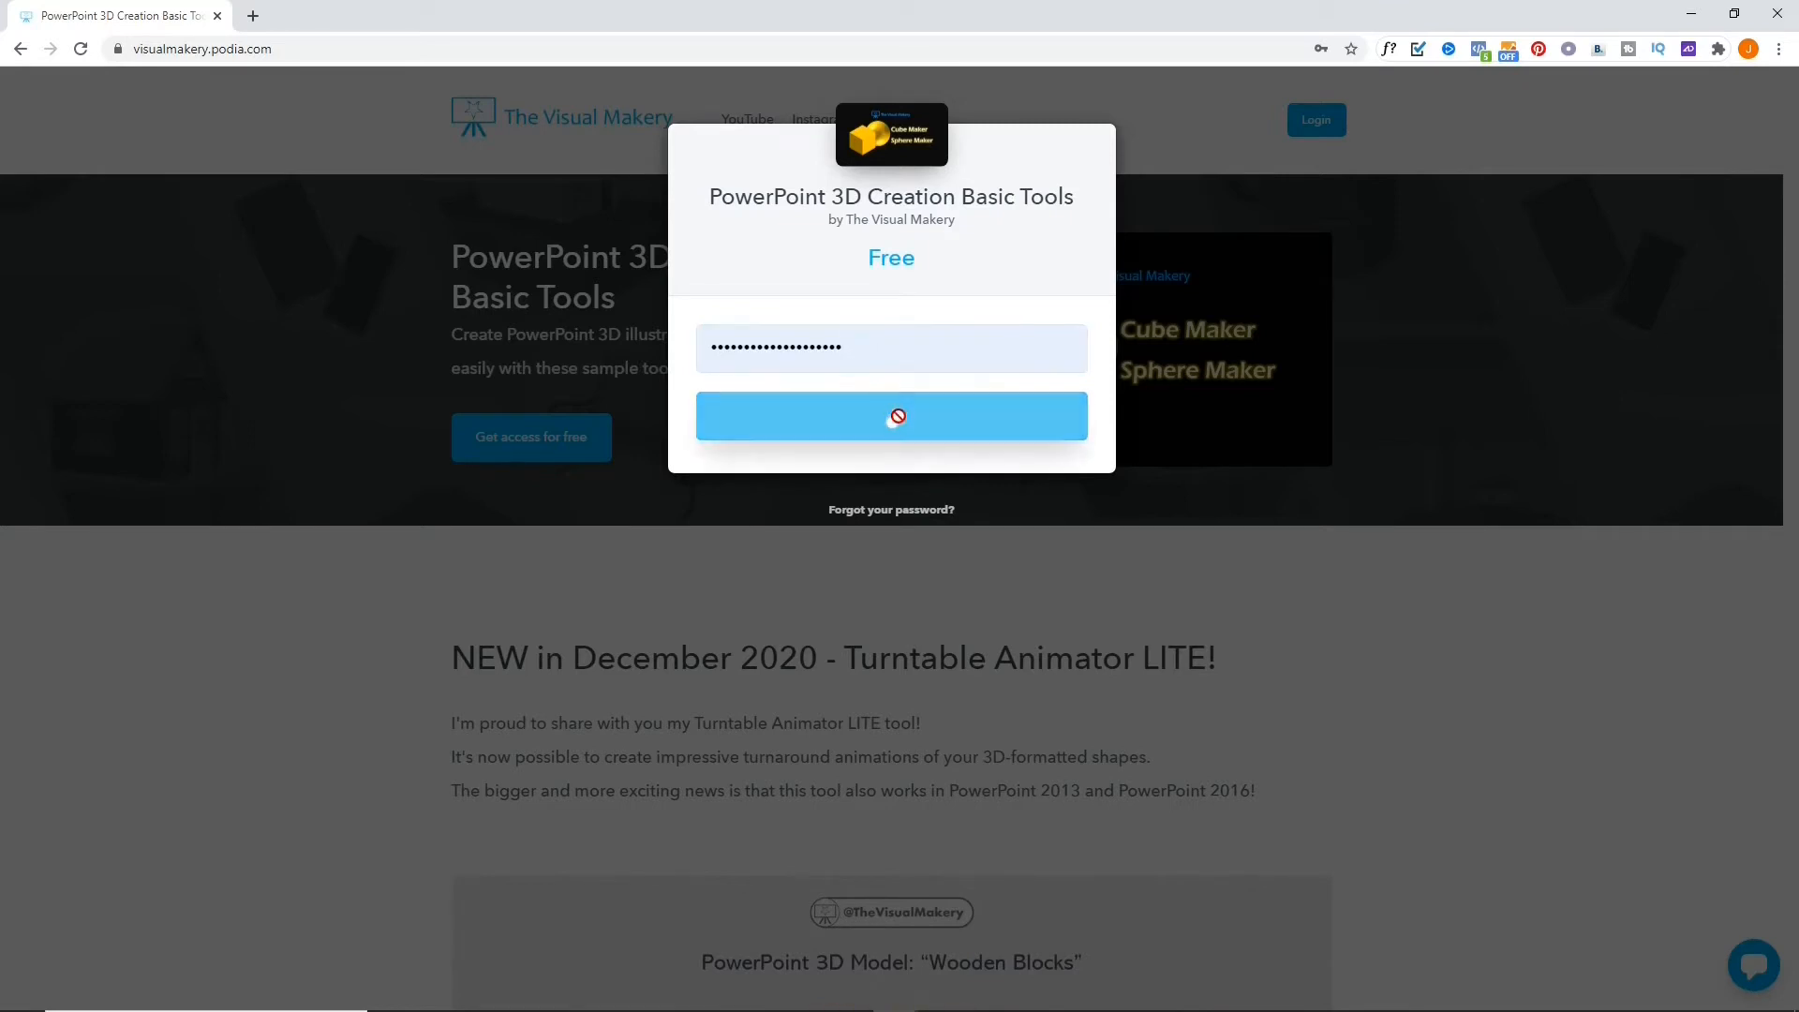
click(890, 416)
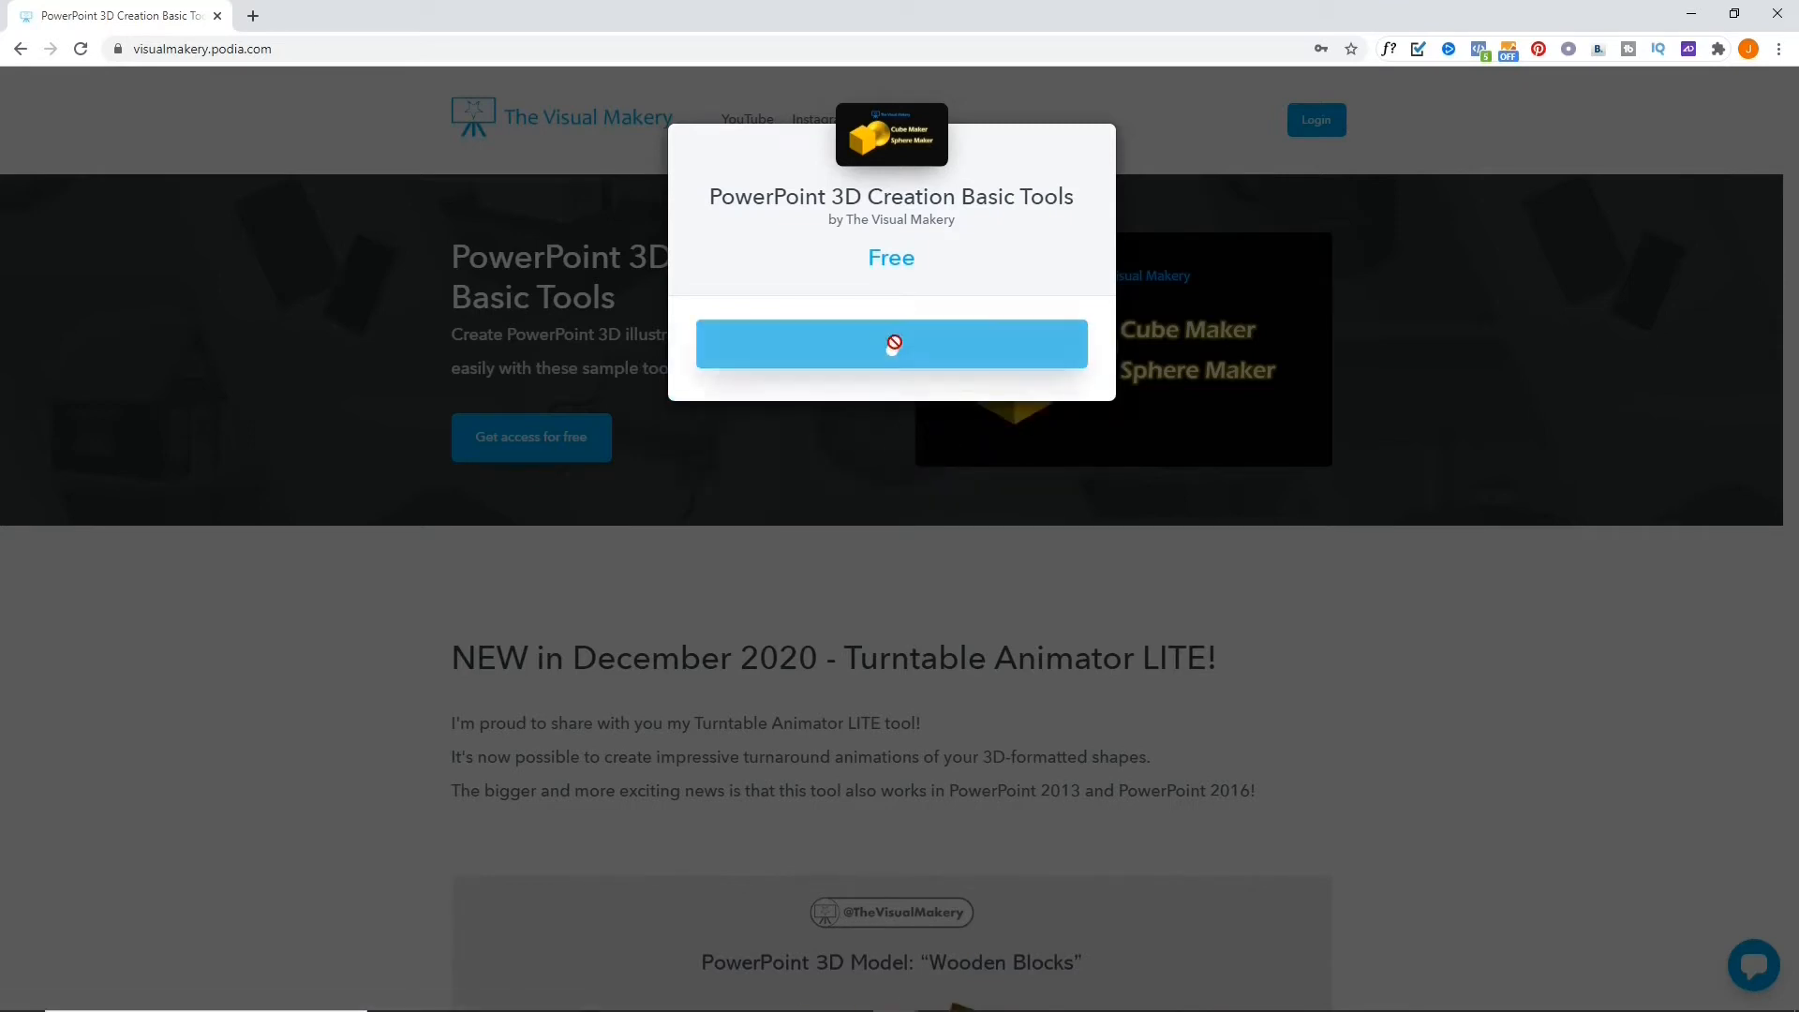
Step: Confirm the enrolment and start the PowerPoint 3D Creation Basic Tools course
click(890, 343)
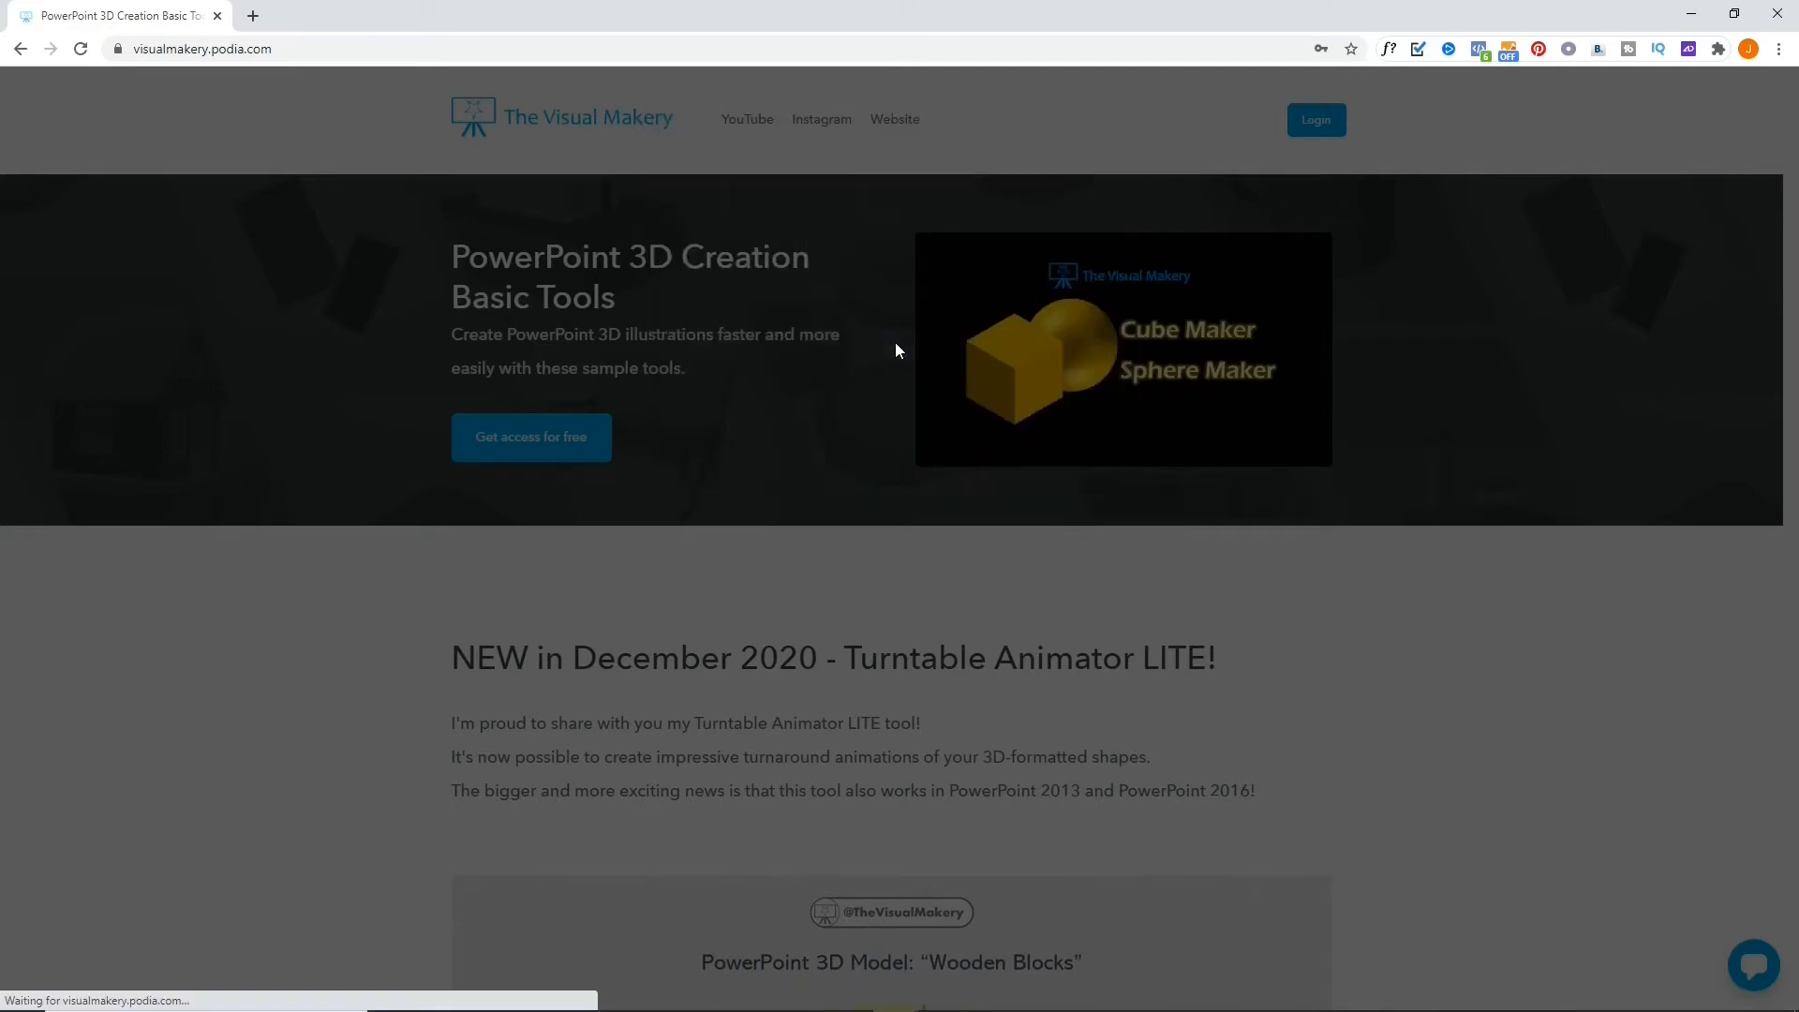
click(530, 436)
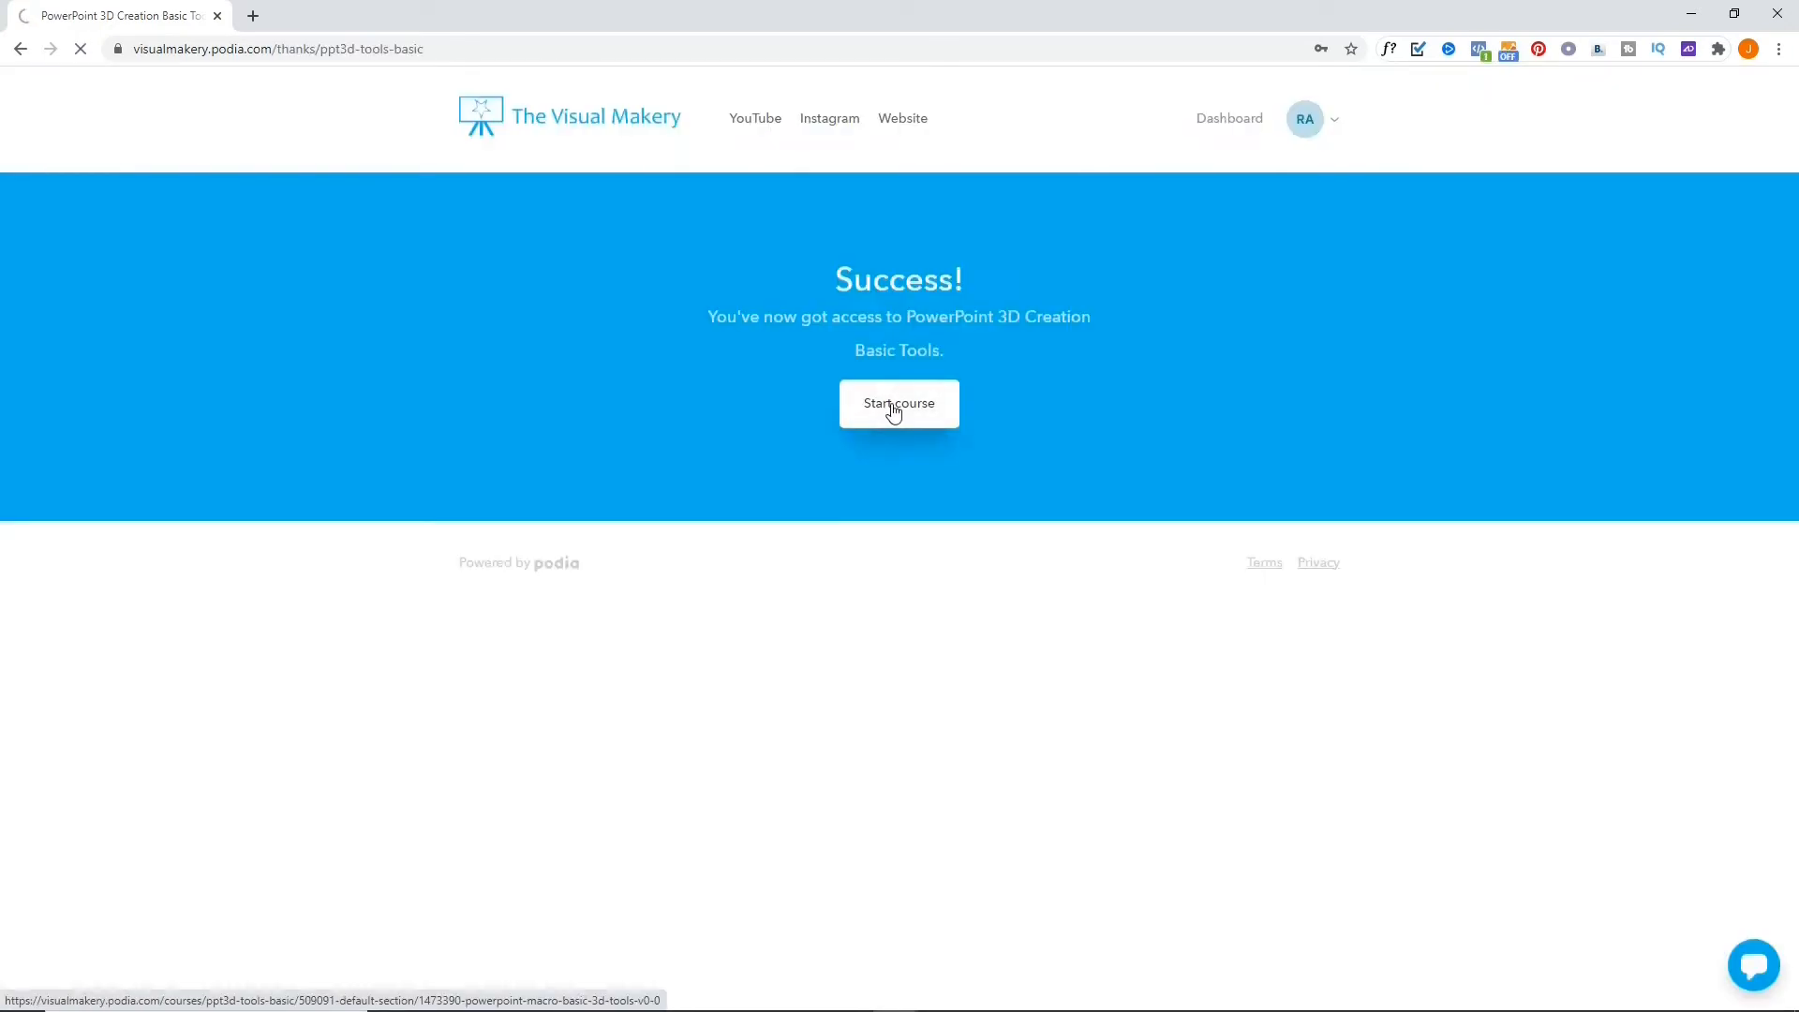
click(898, 405)
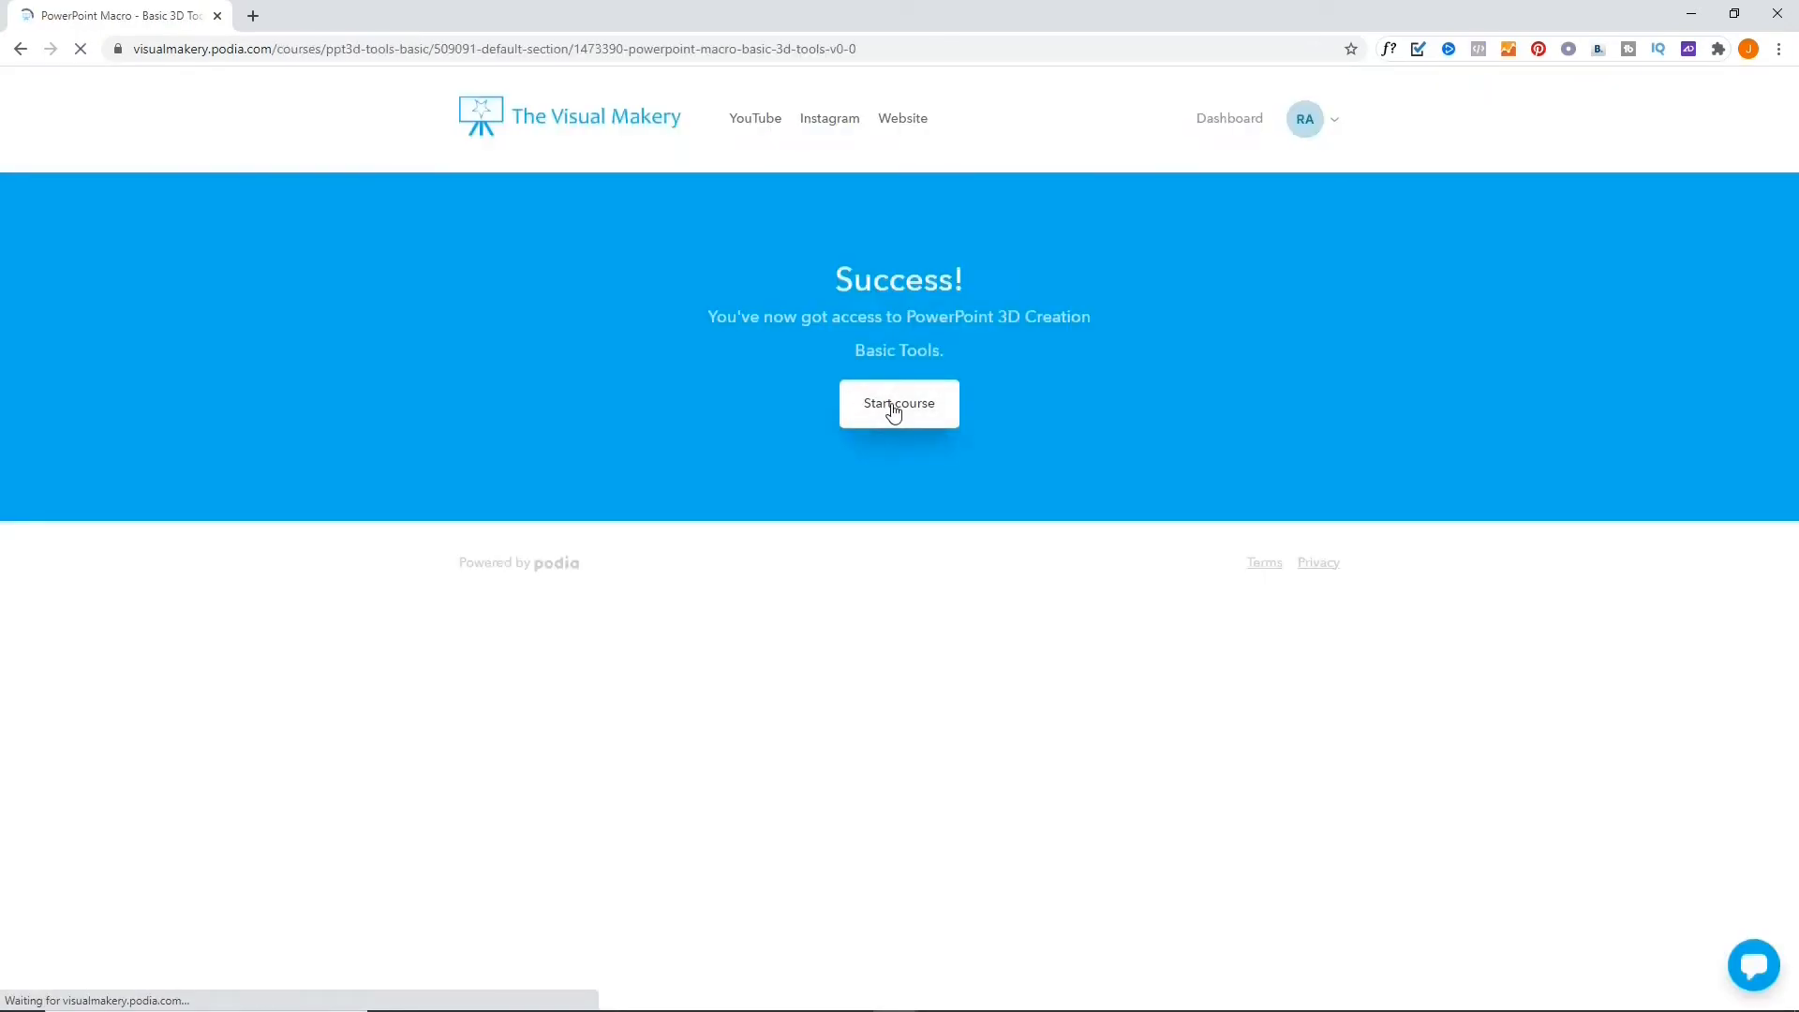
Step: Review the setup instructions and download VisualMakery_PPT3DTools_BASIC_0_2b.ppam from the FREE PowerPoint Add-Ins lesson
click(898, 405)
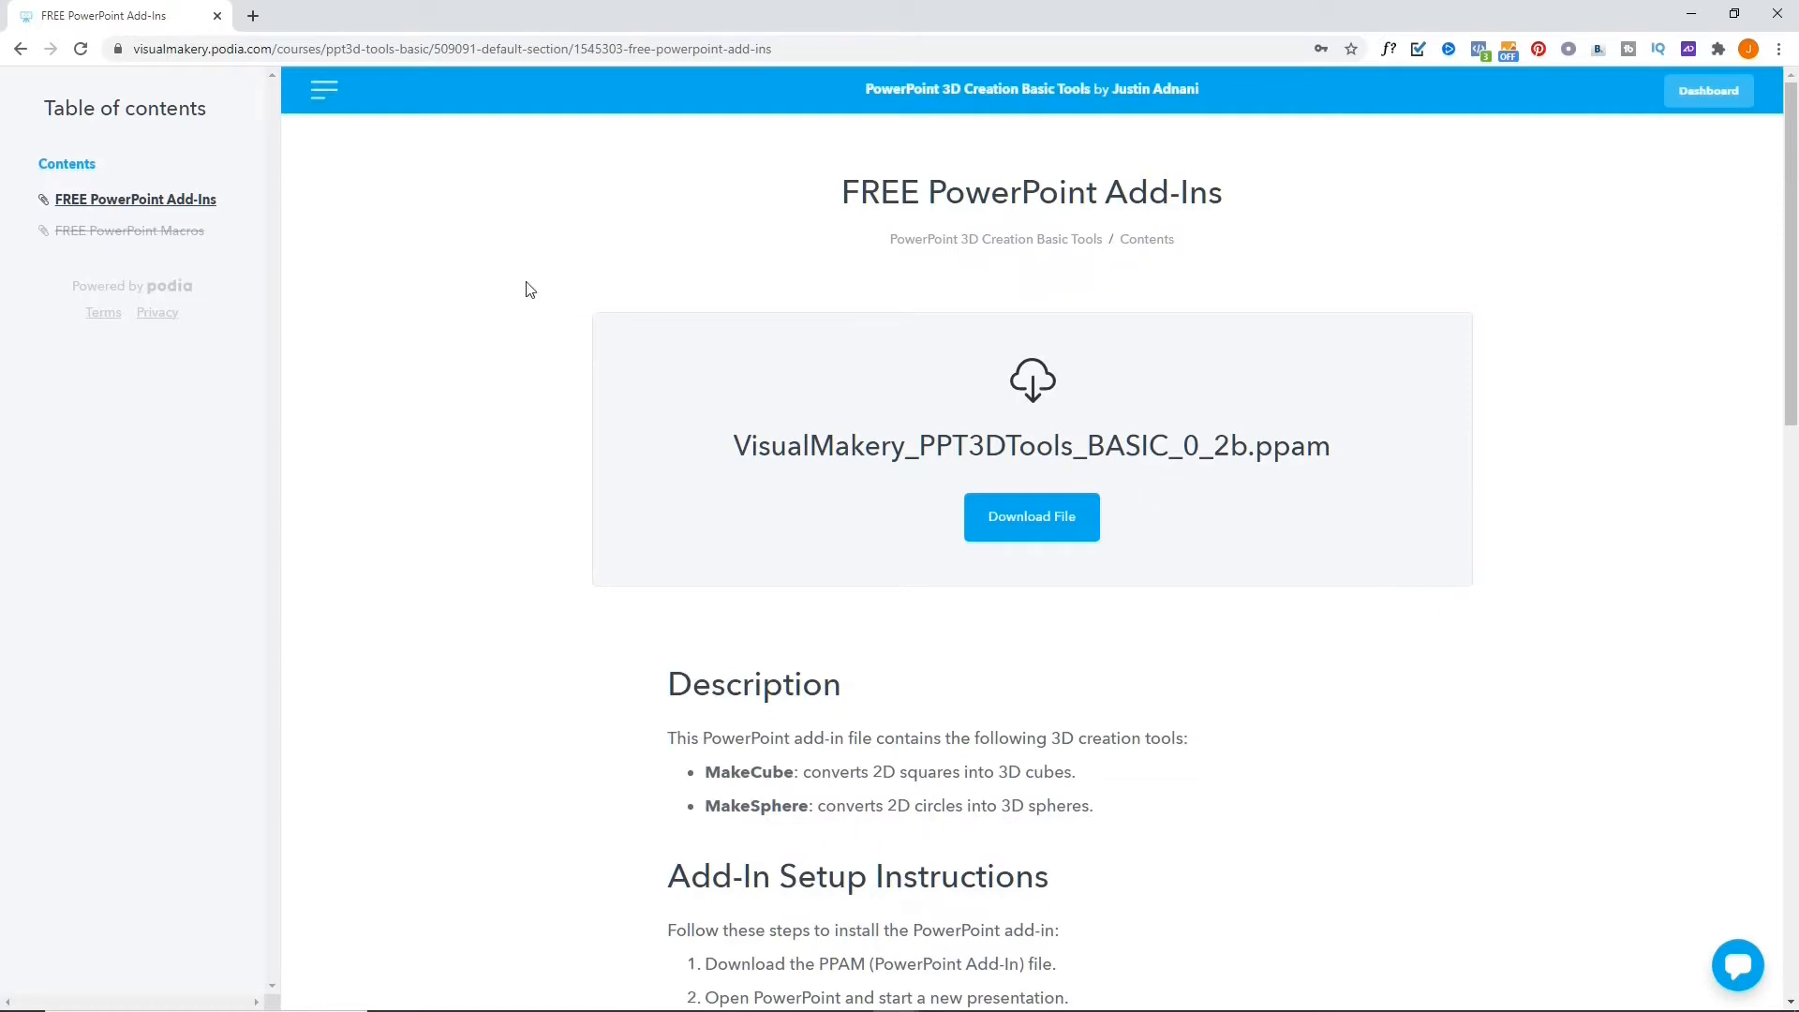
mouse_move(579, 504)
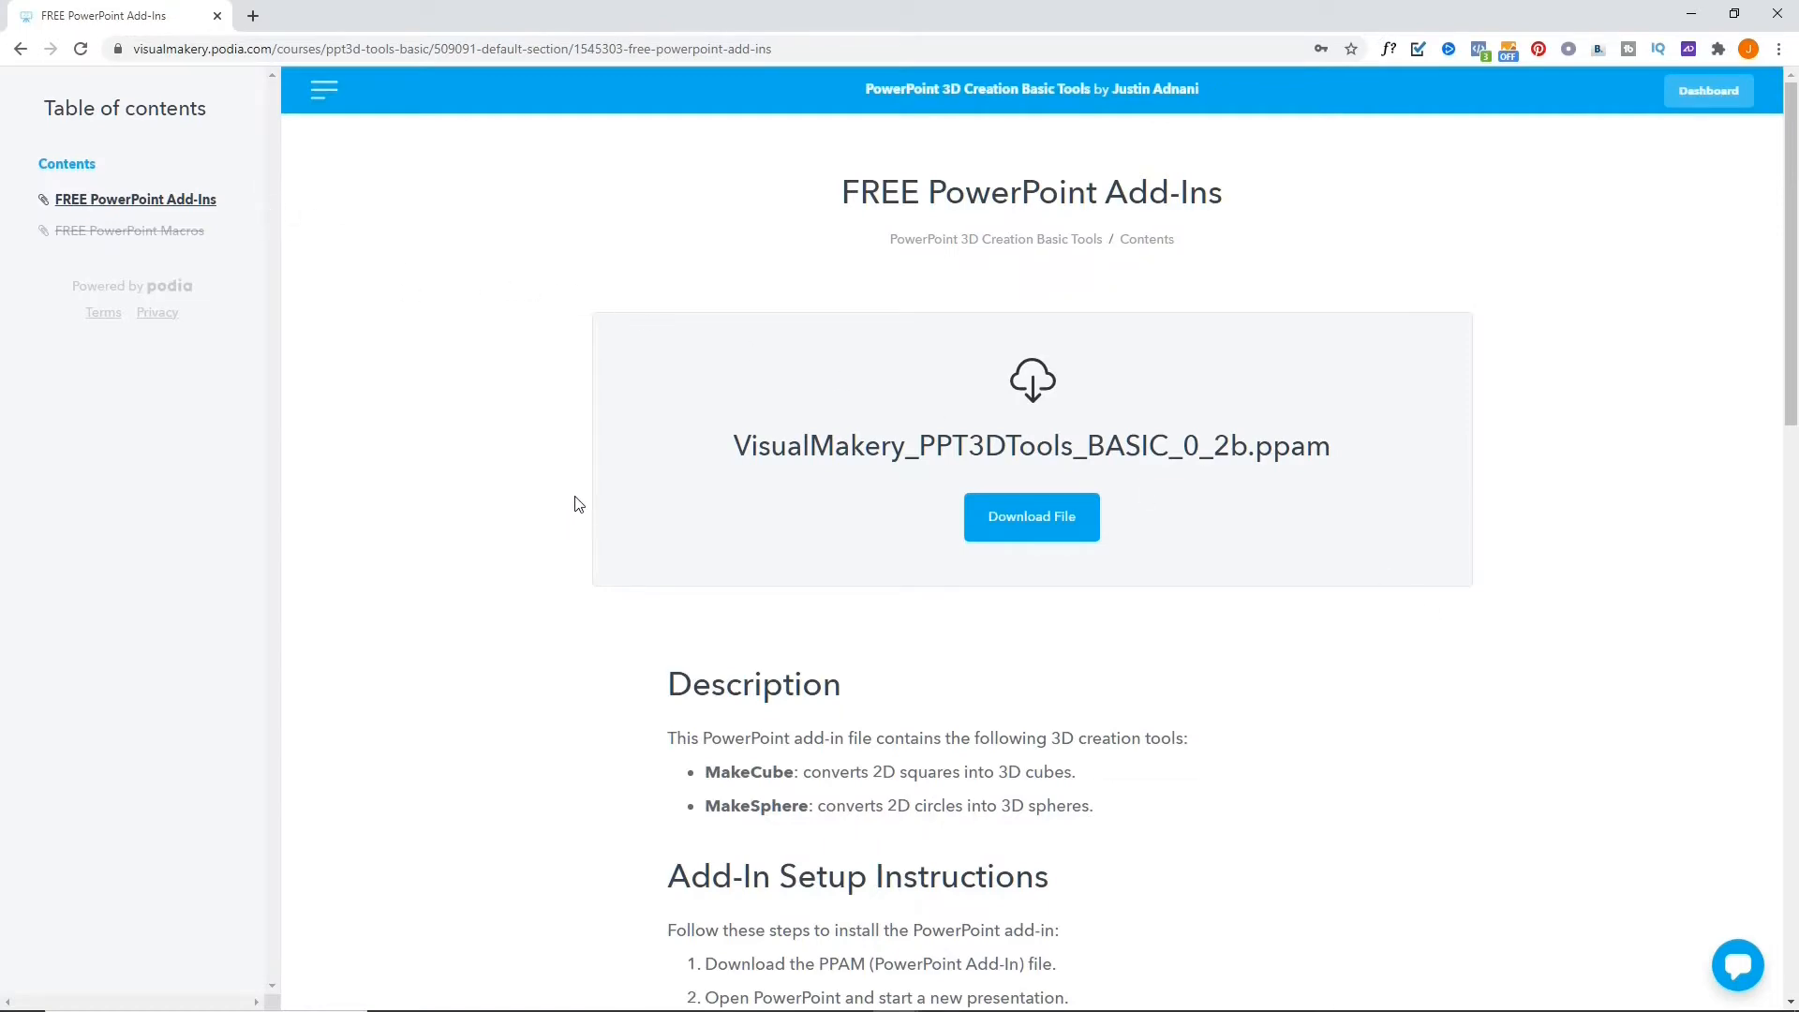
scroll(down, 3)
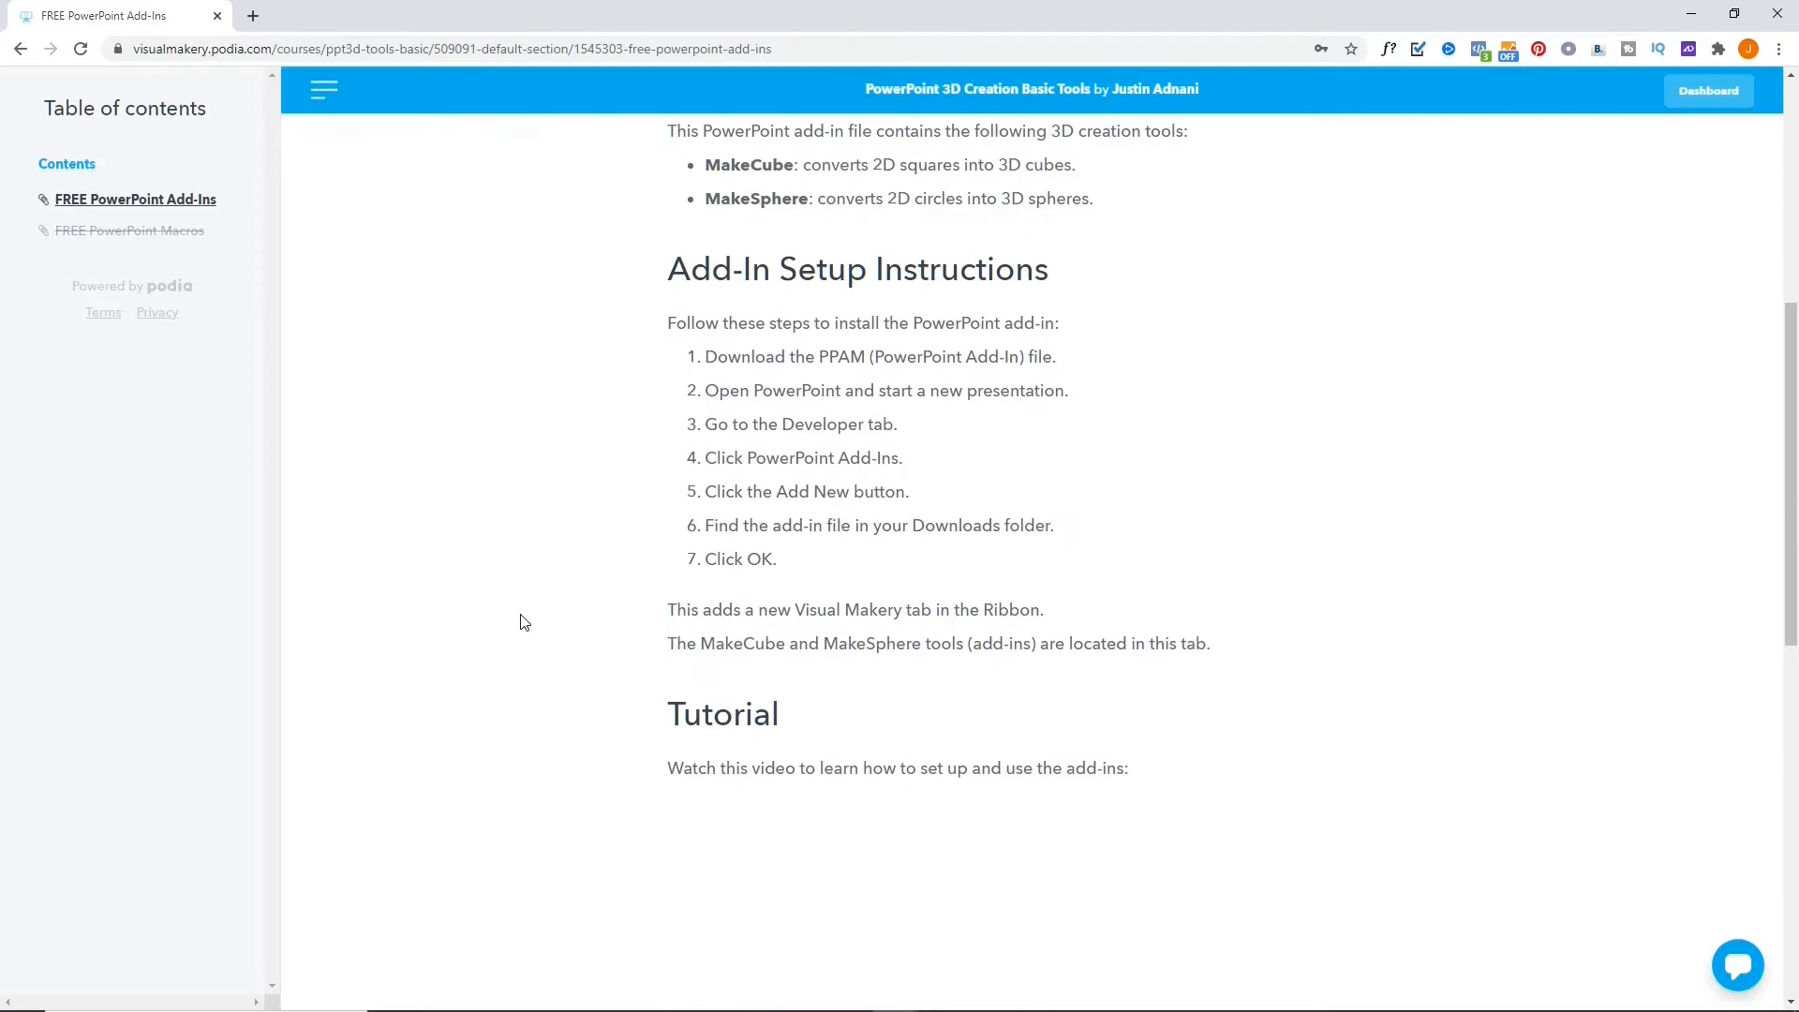
scroll(down, 3)
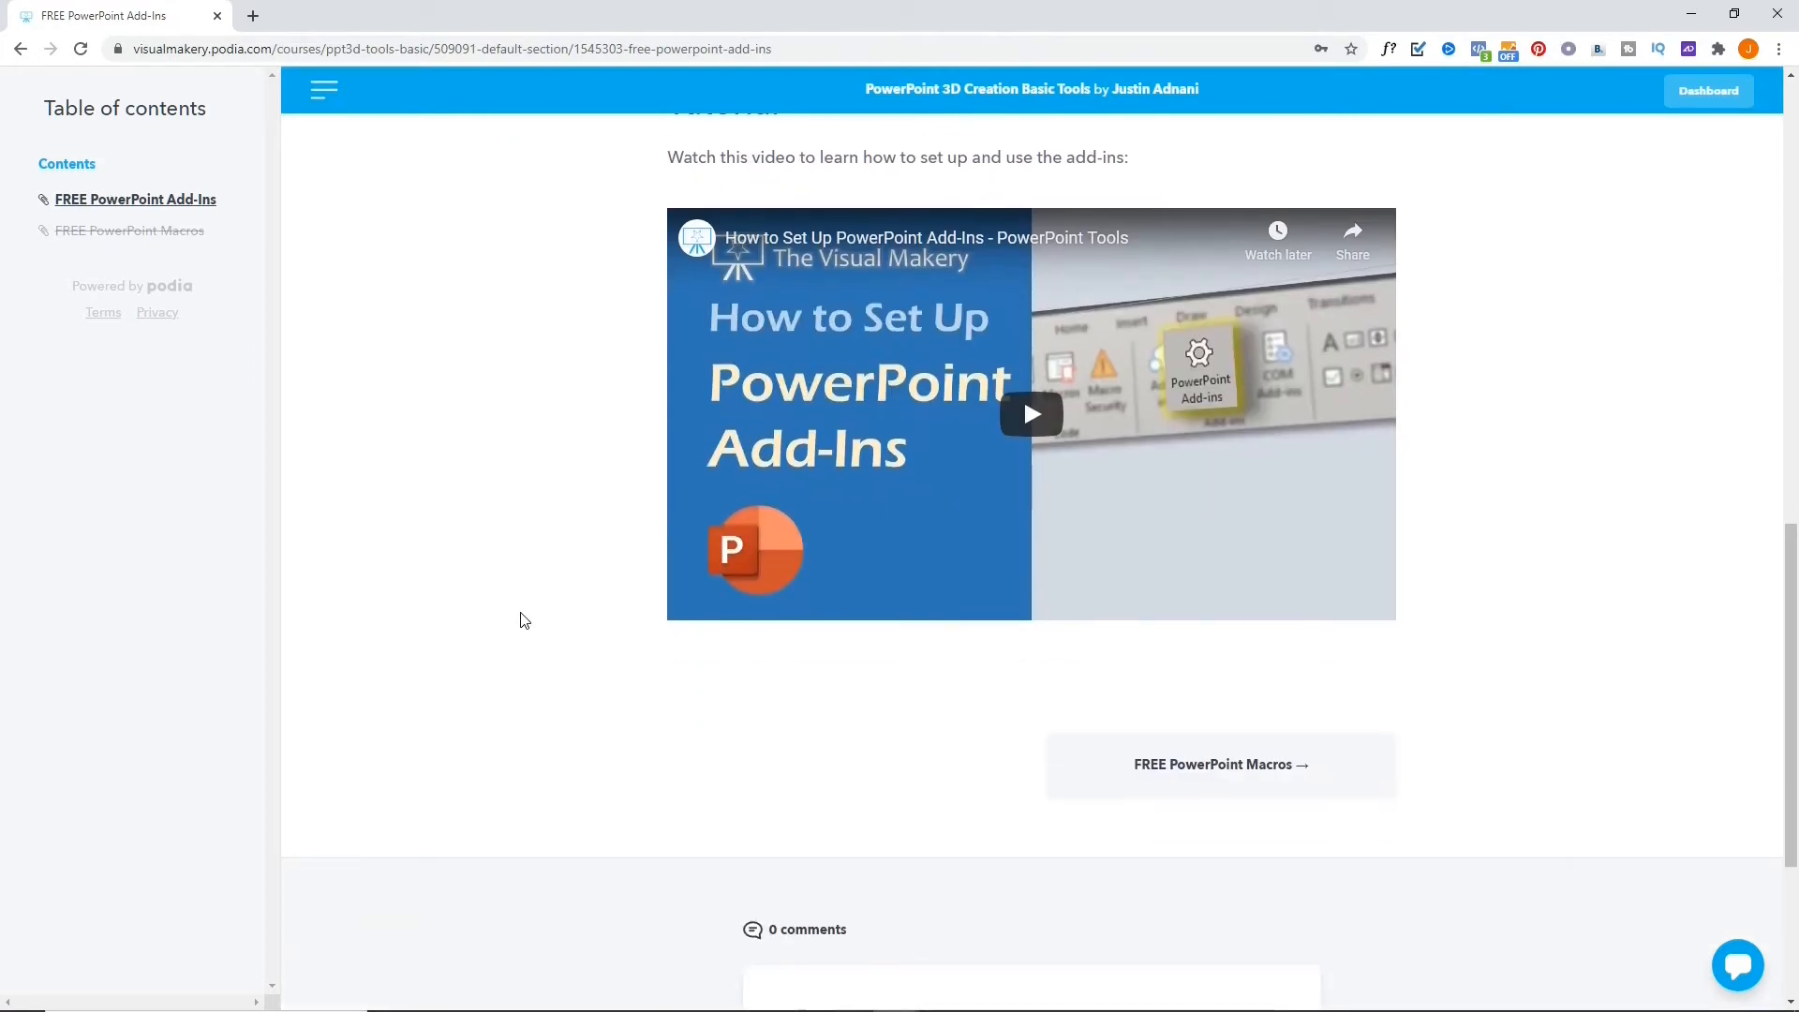
scroll(up, 3)
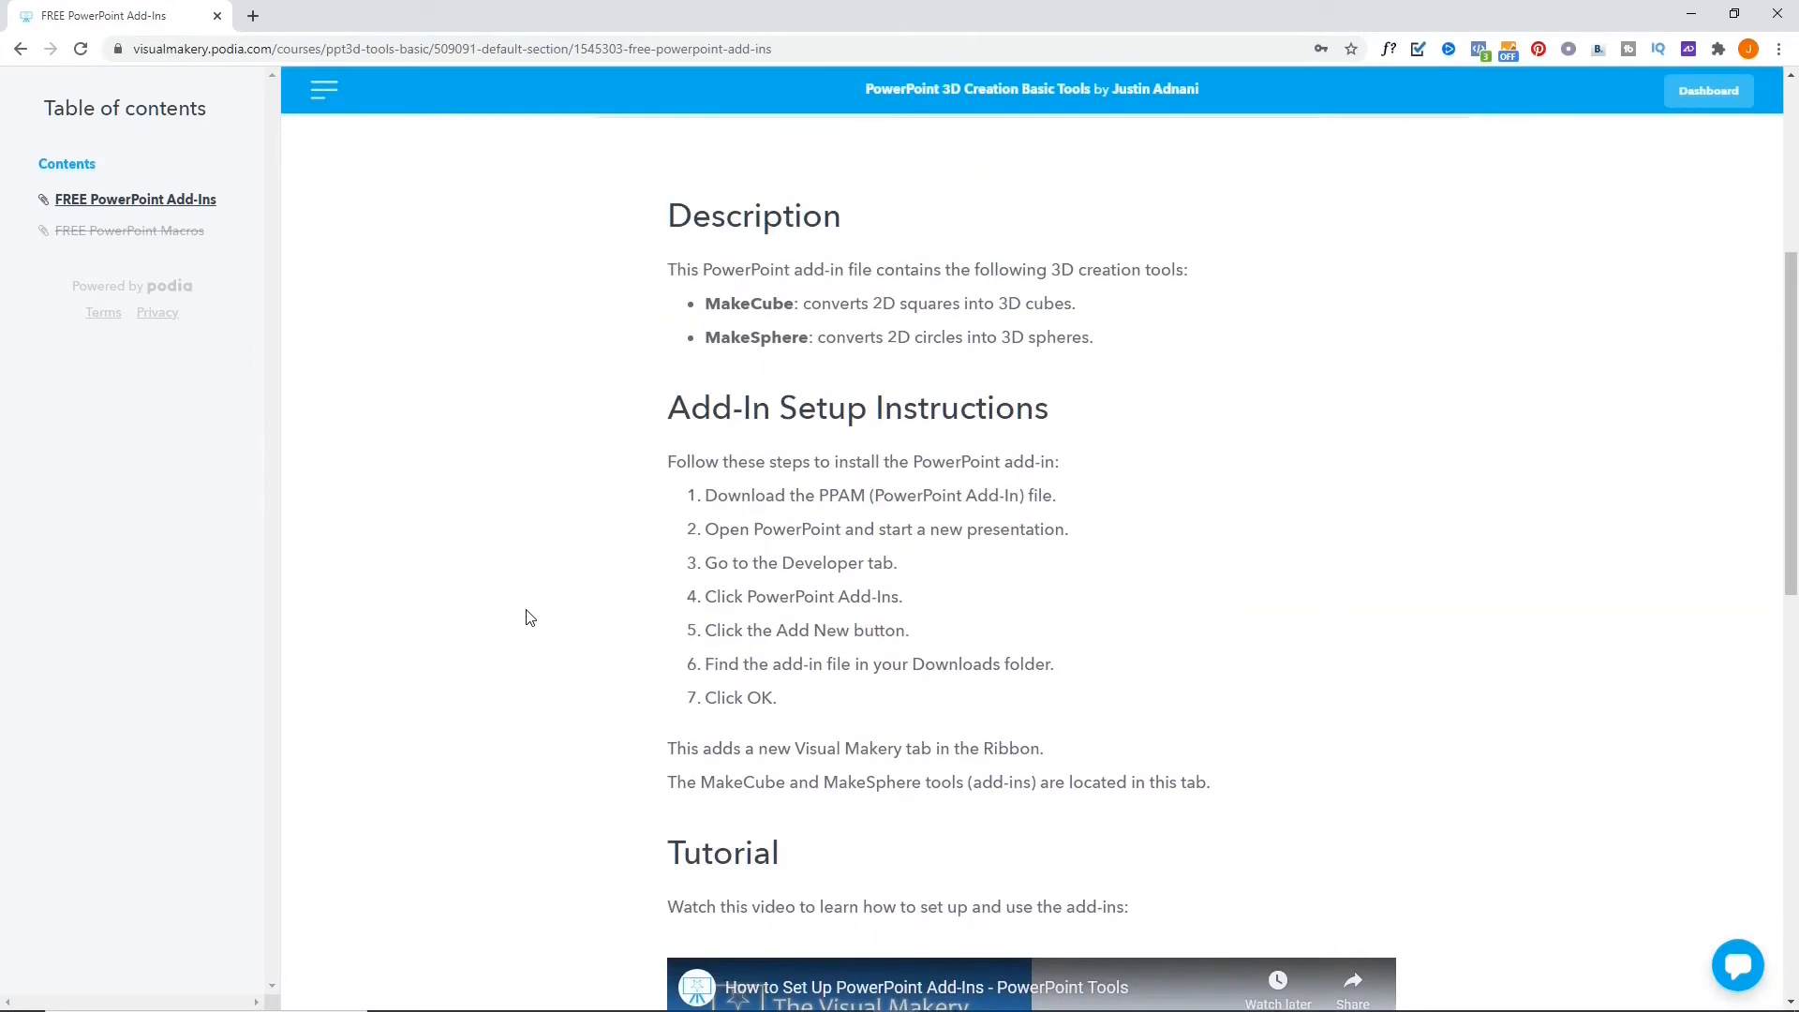
scroll(up, 3)
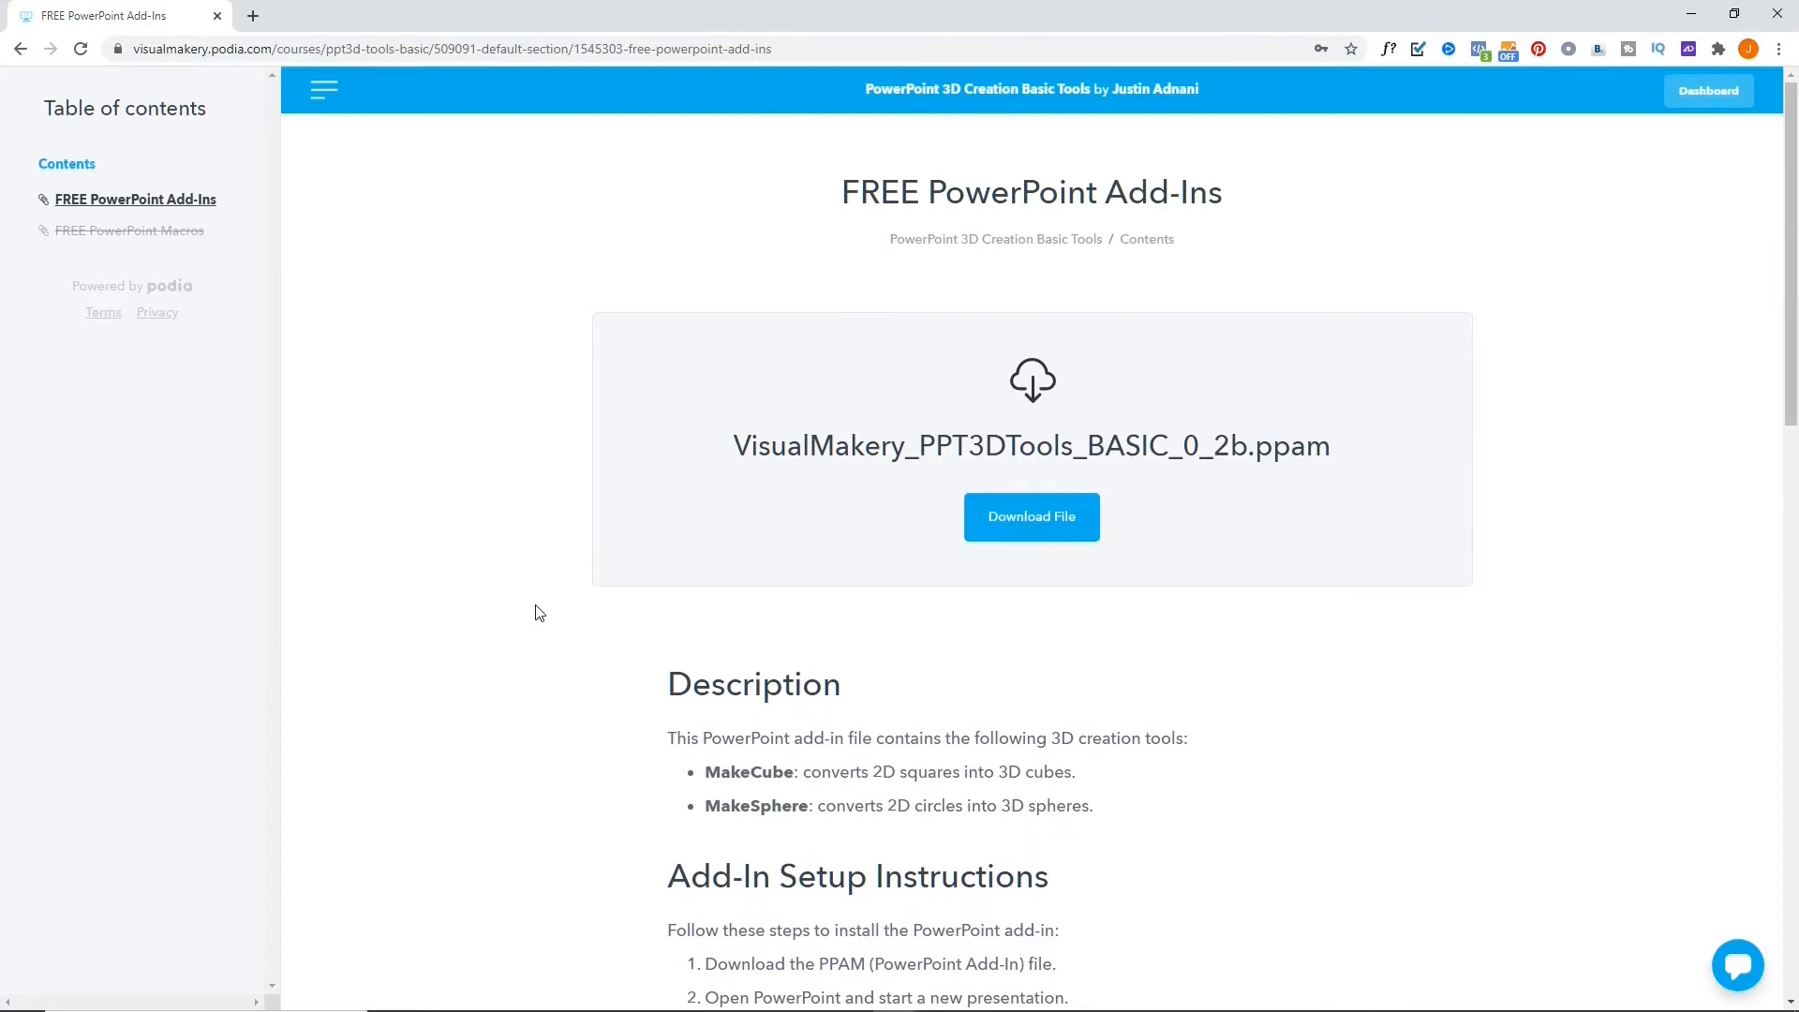
click(1030, 517)
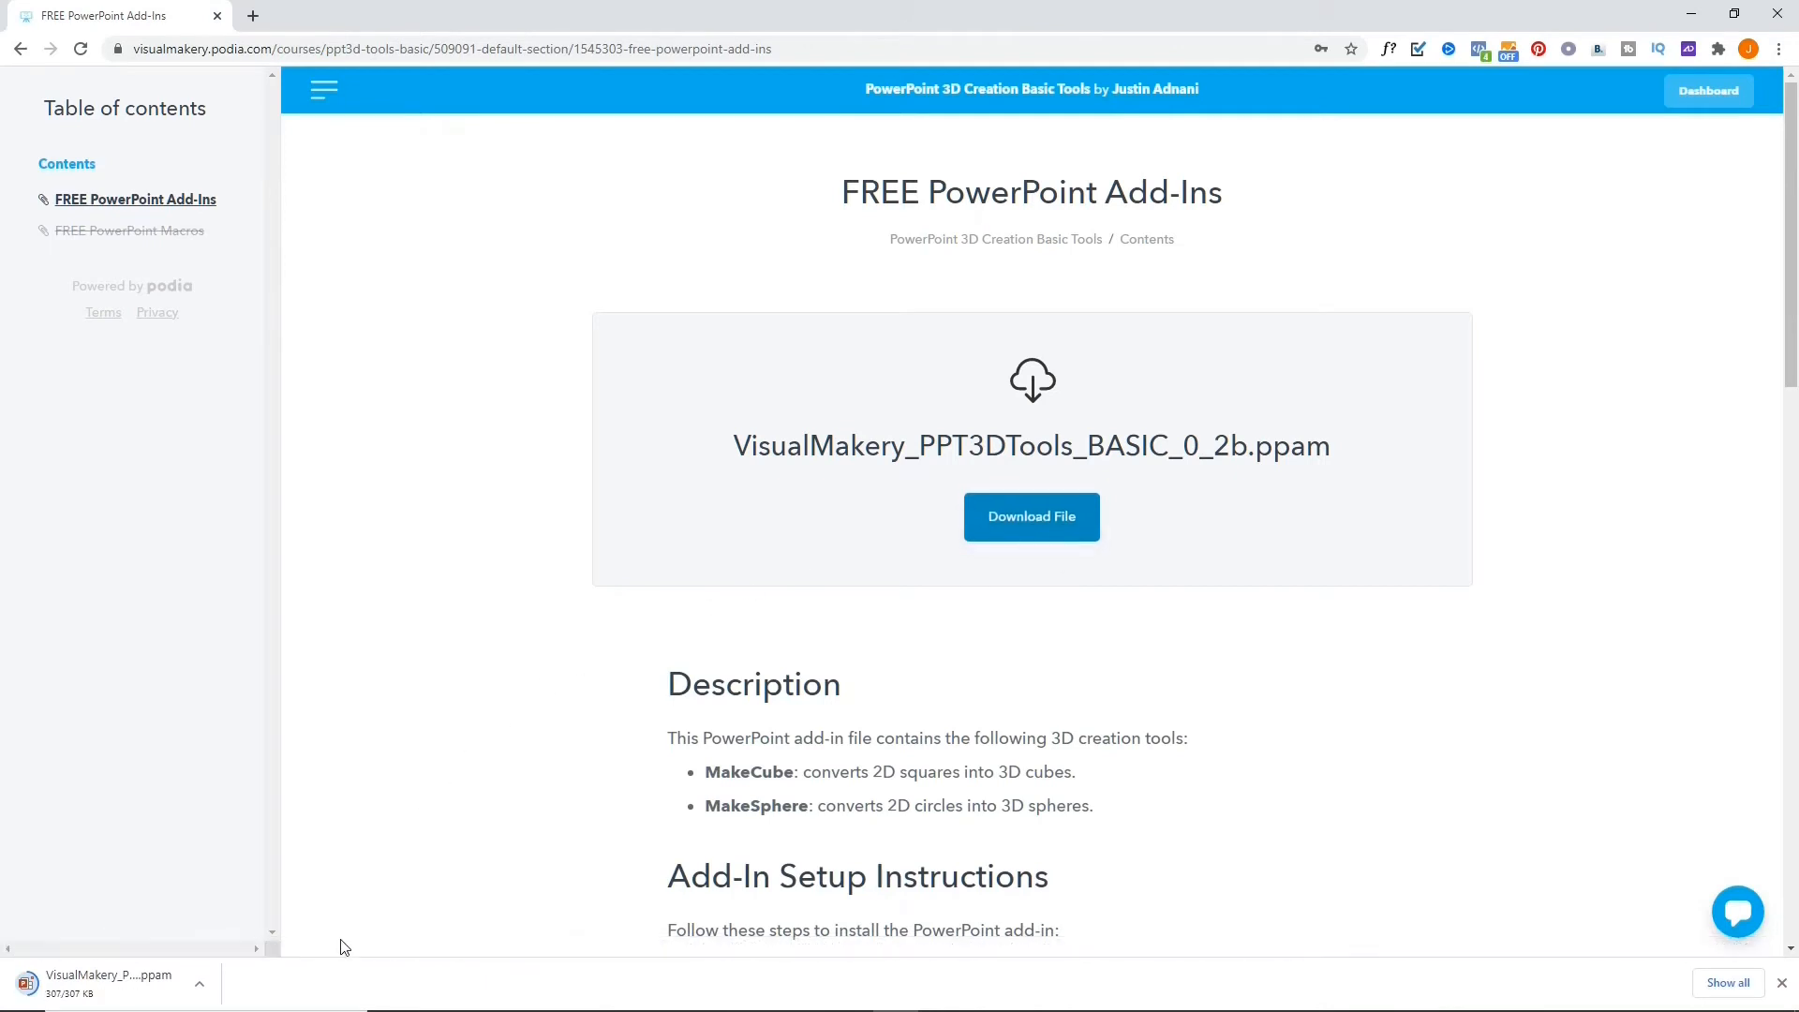
mouse_move(276, 995)
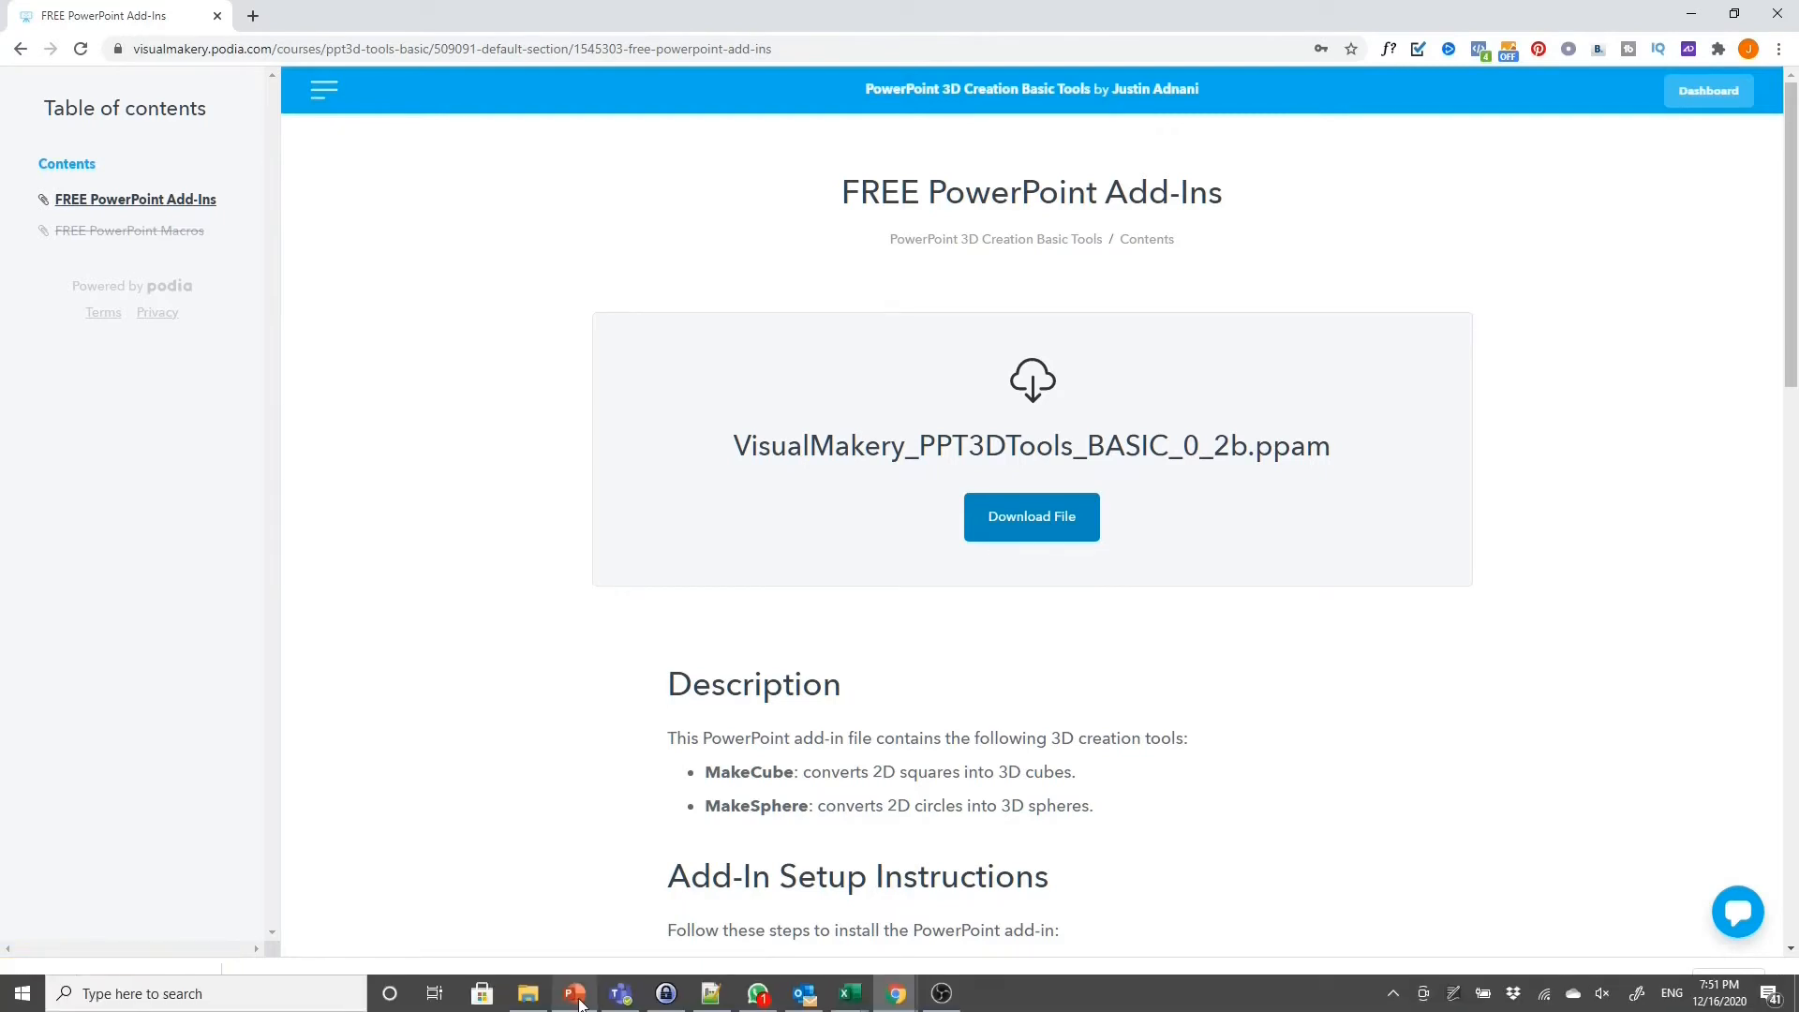
Step: Switch to the blank PowerPoint presentation and show the Developer ribbon tools
click(573, 993)
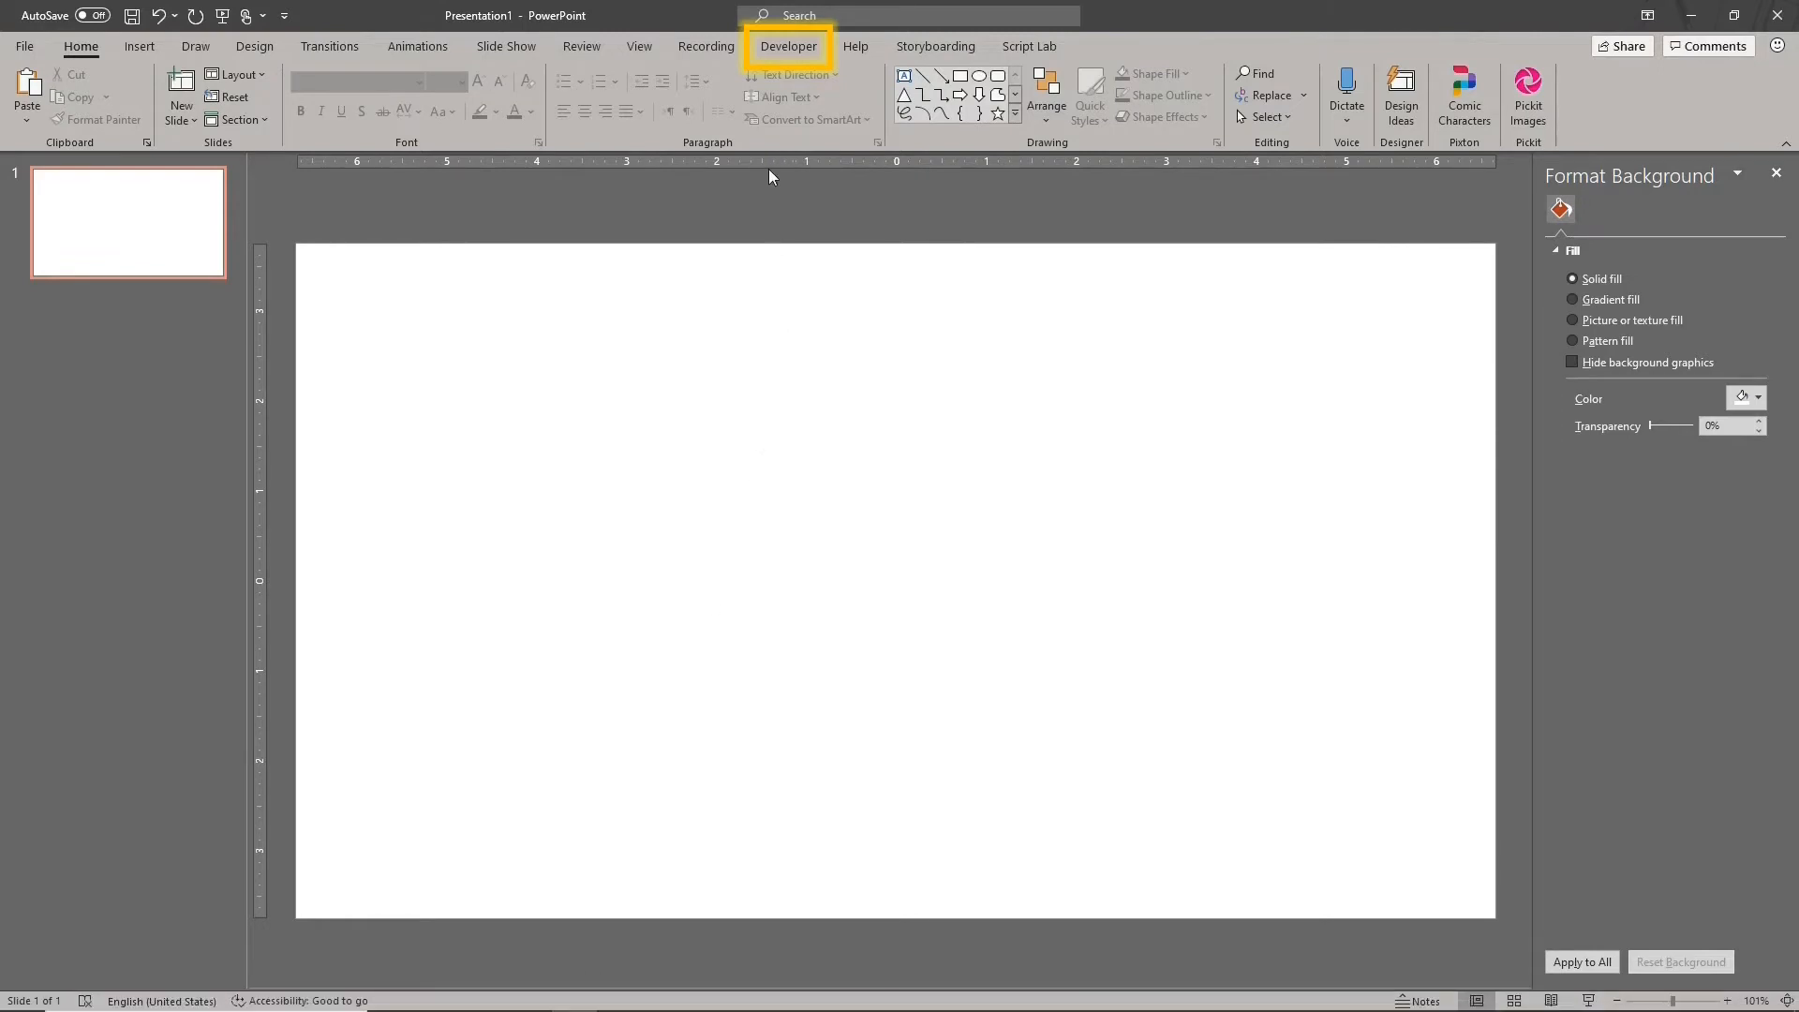
mouse_move(789, 49)
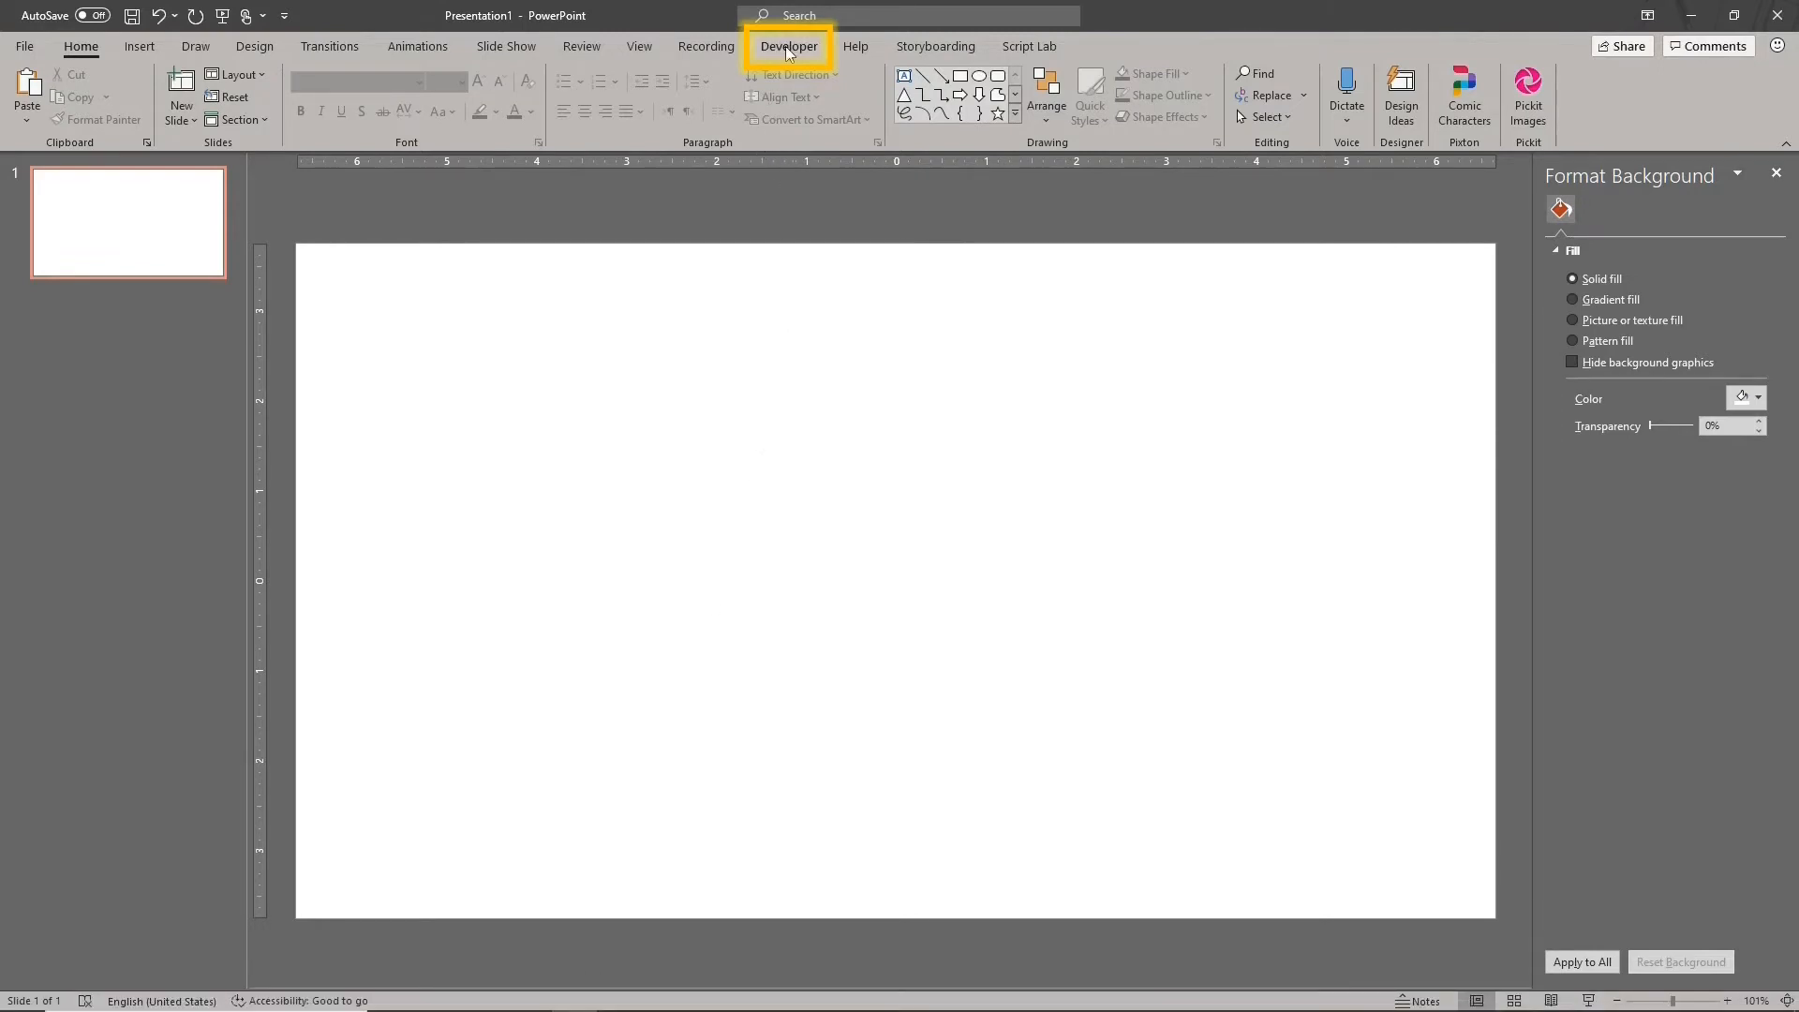
click(789, 45)
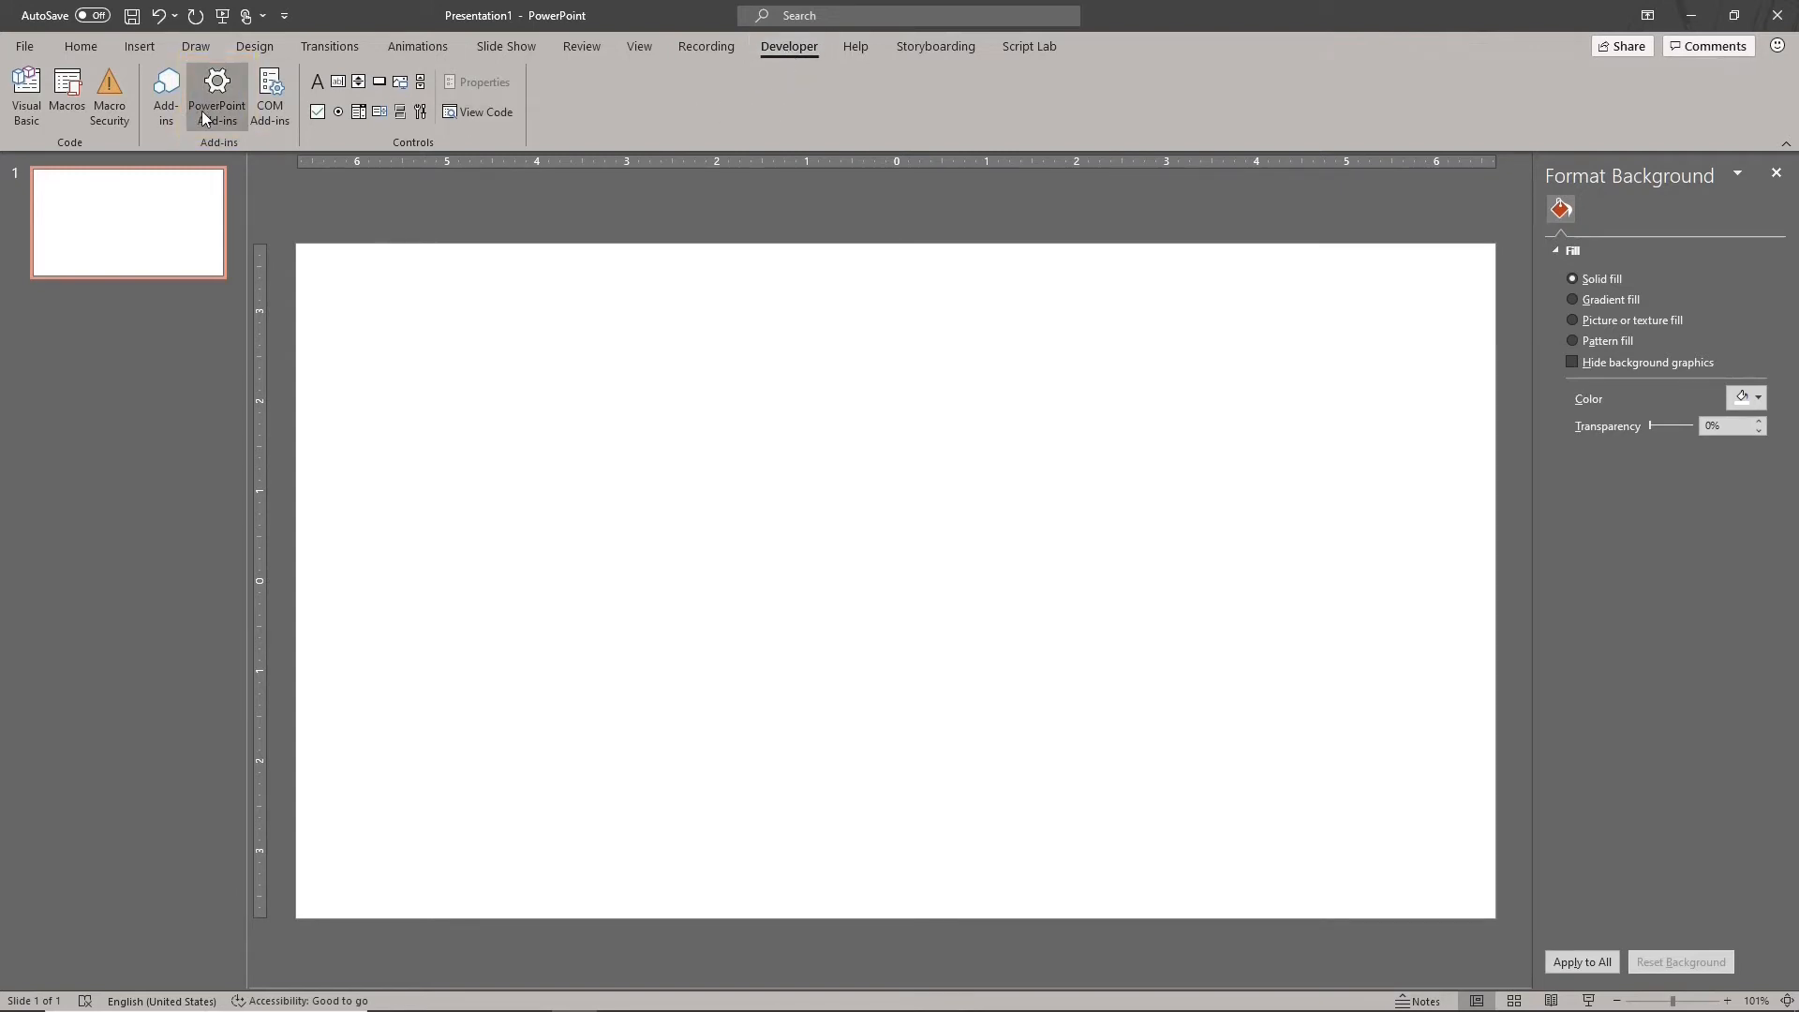
Step: Add the VisualMakery_PPT3DTools_BASIC_0_2b.ppam add-in from Downloads so it loads checked
click(217, 96)
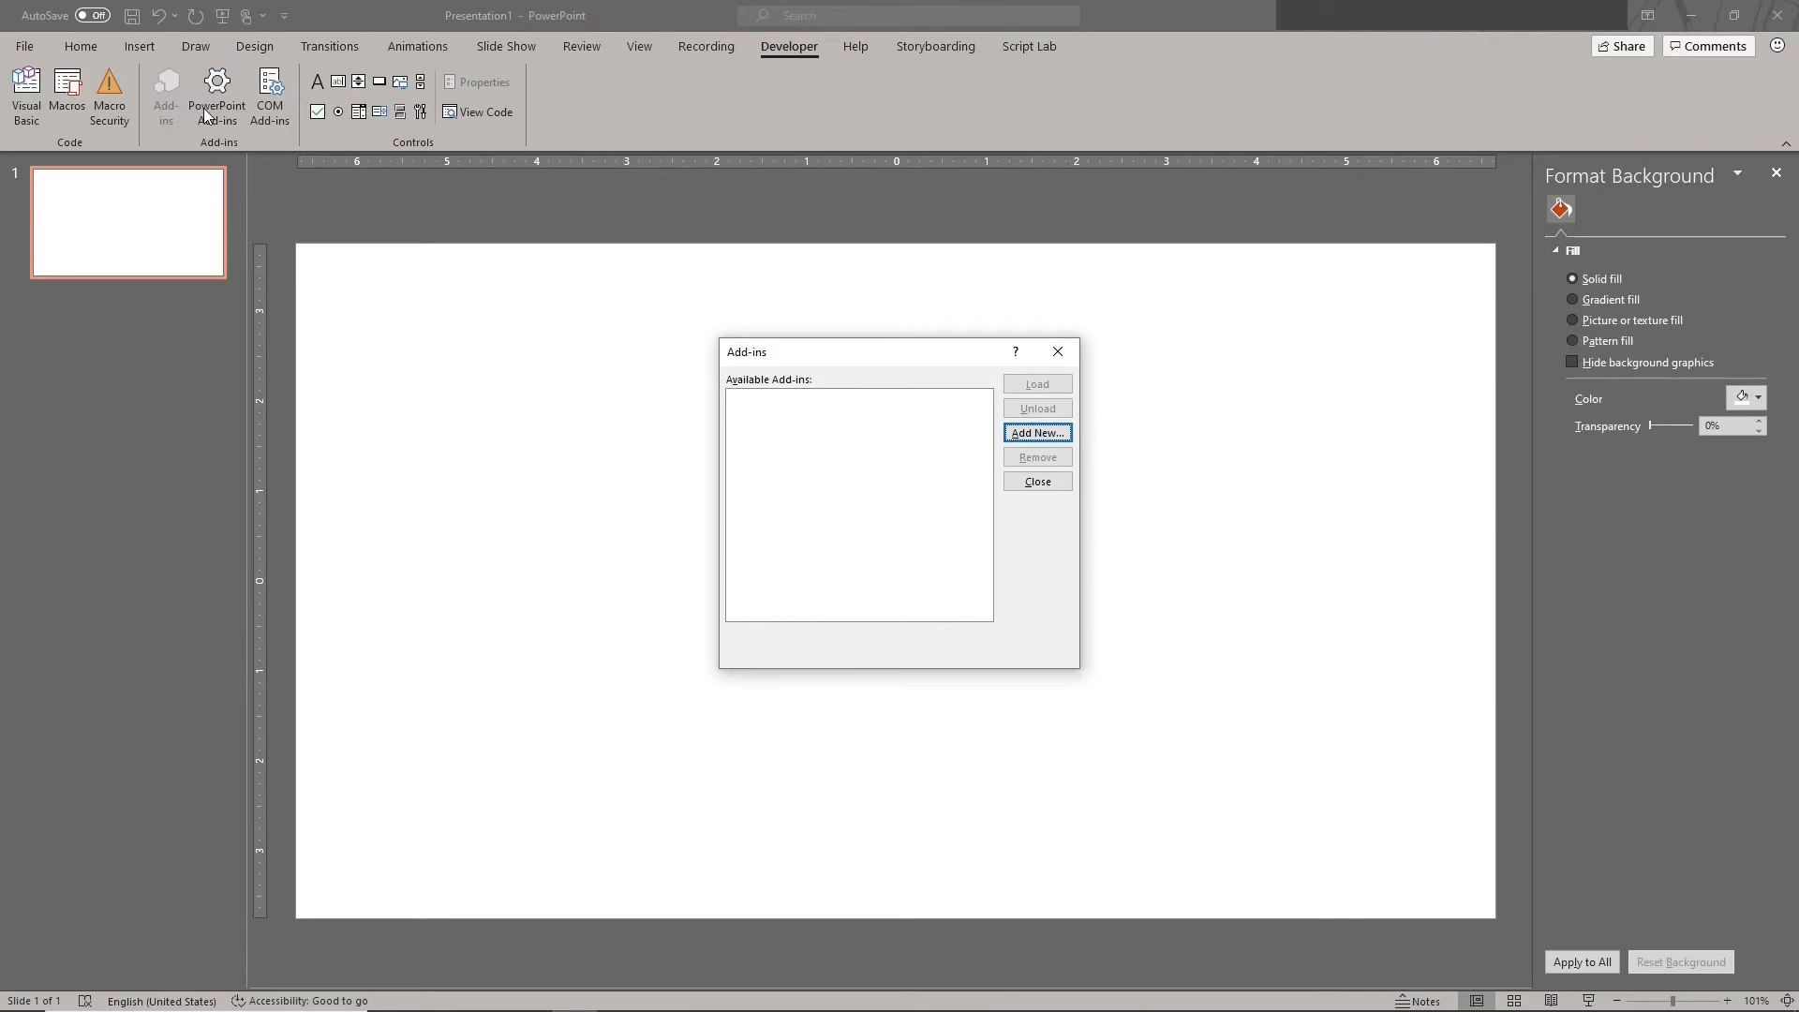
mouse_move(993, 455)
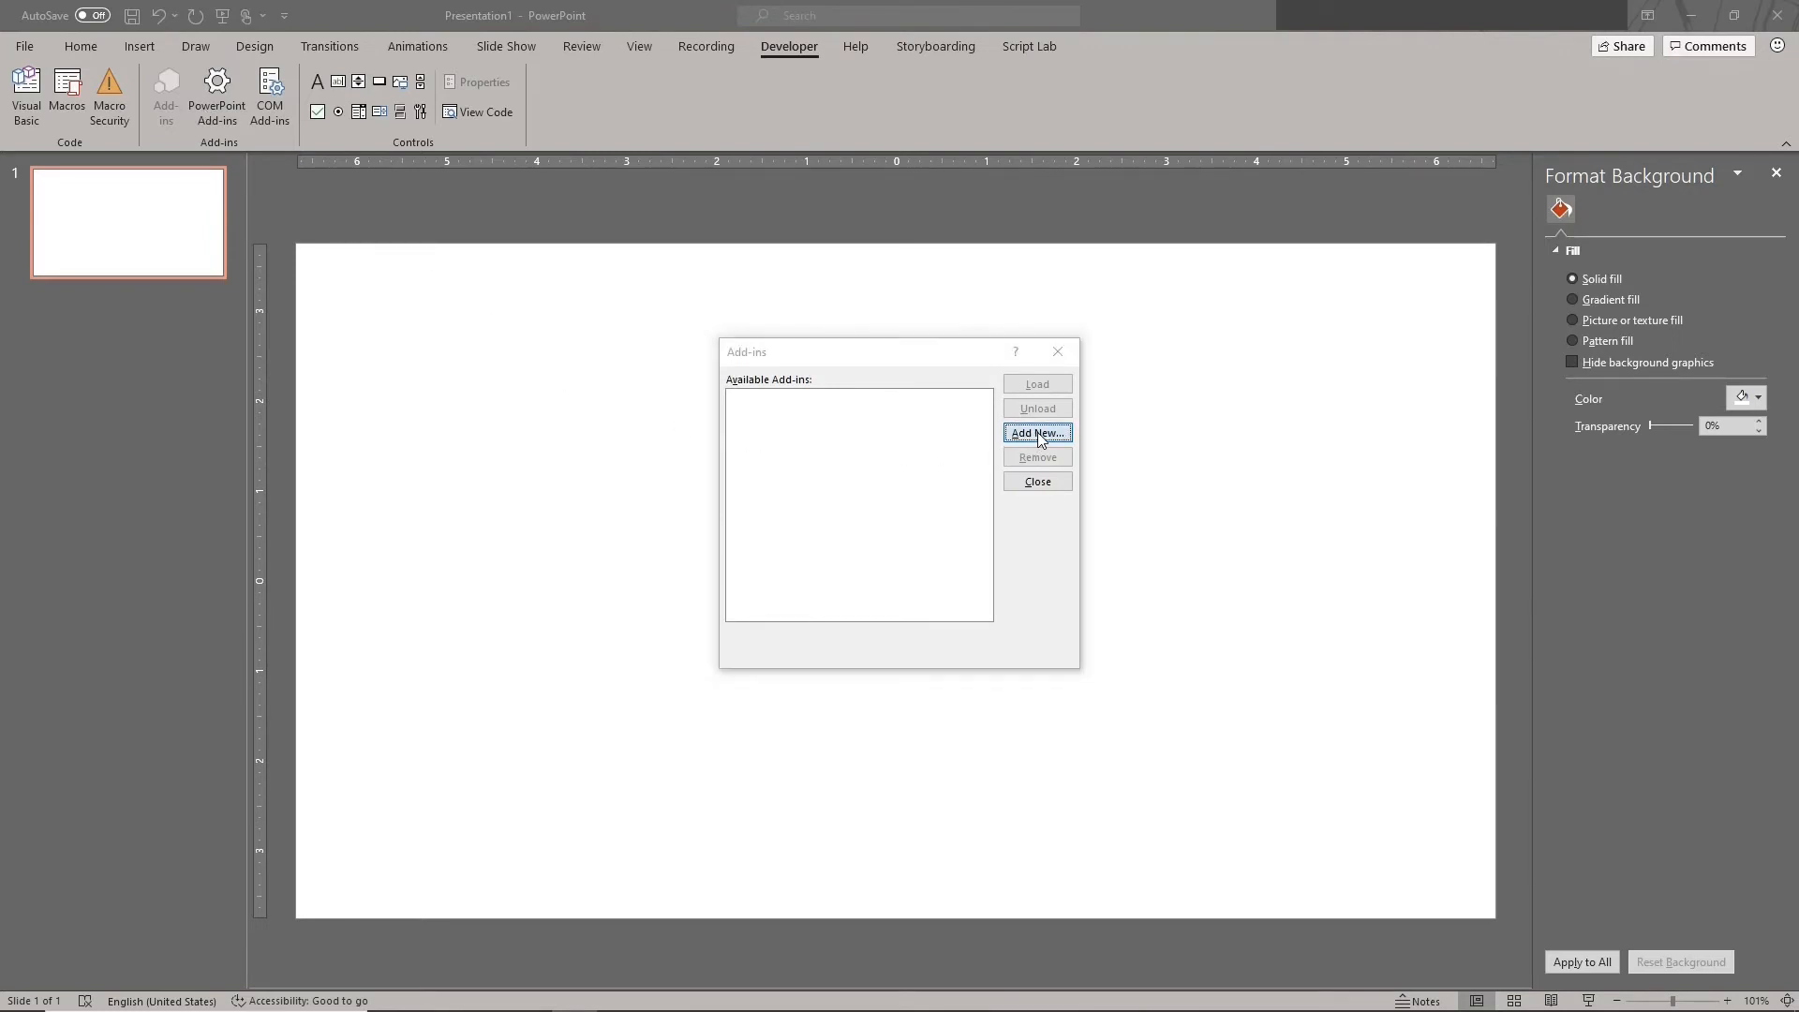
click(1037, 433)
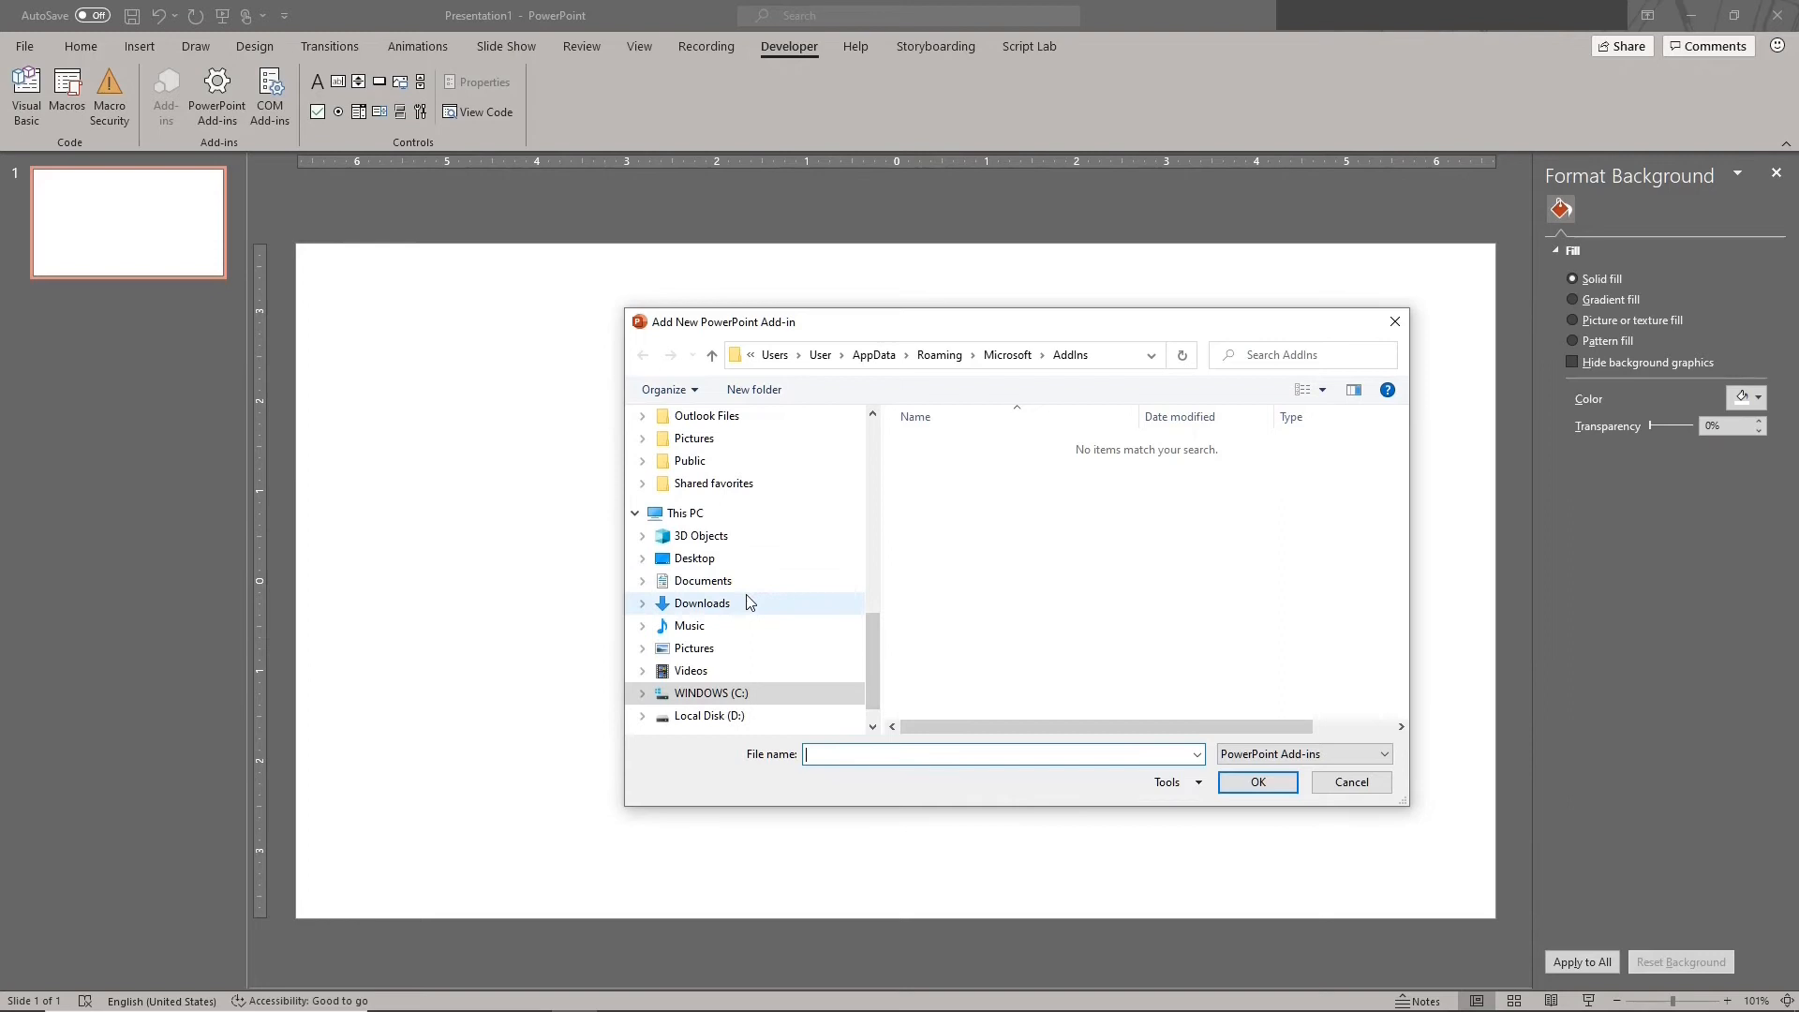
click(702, 602)
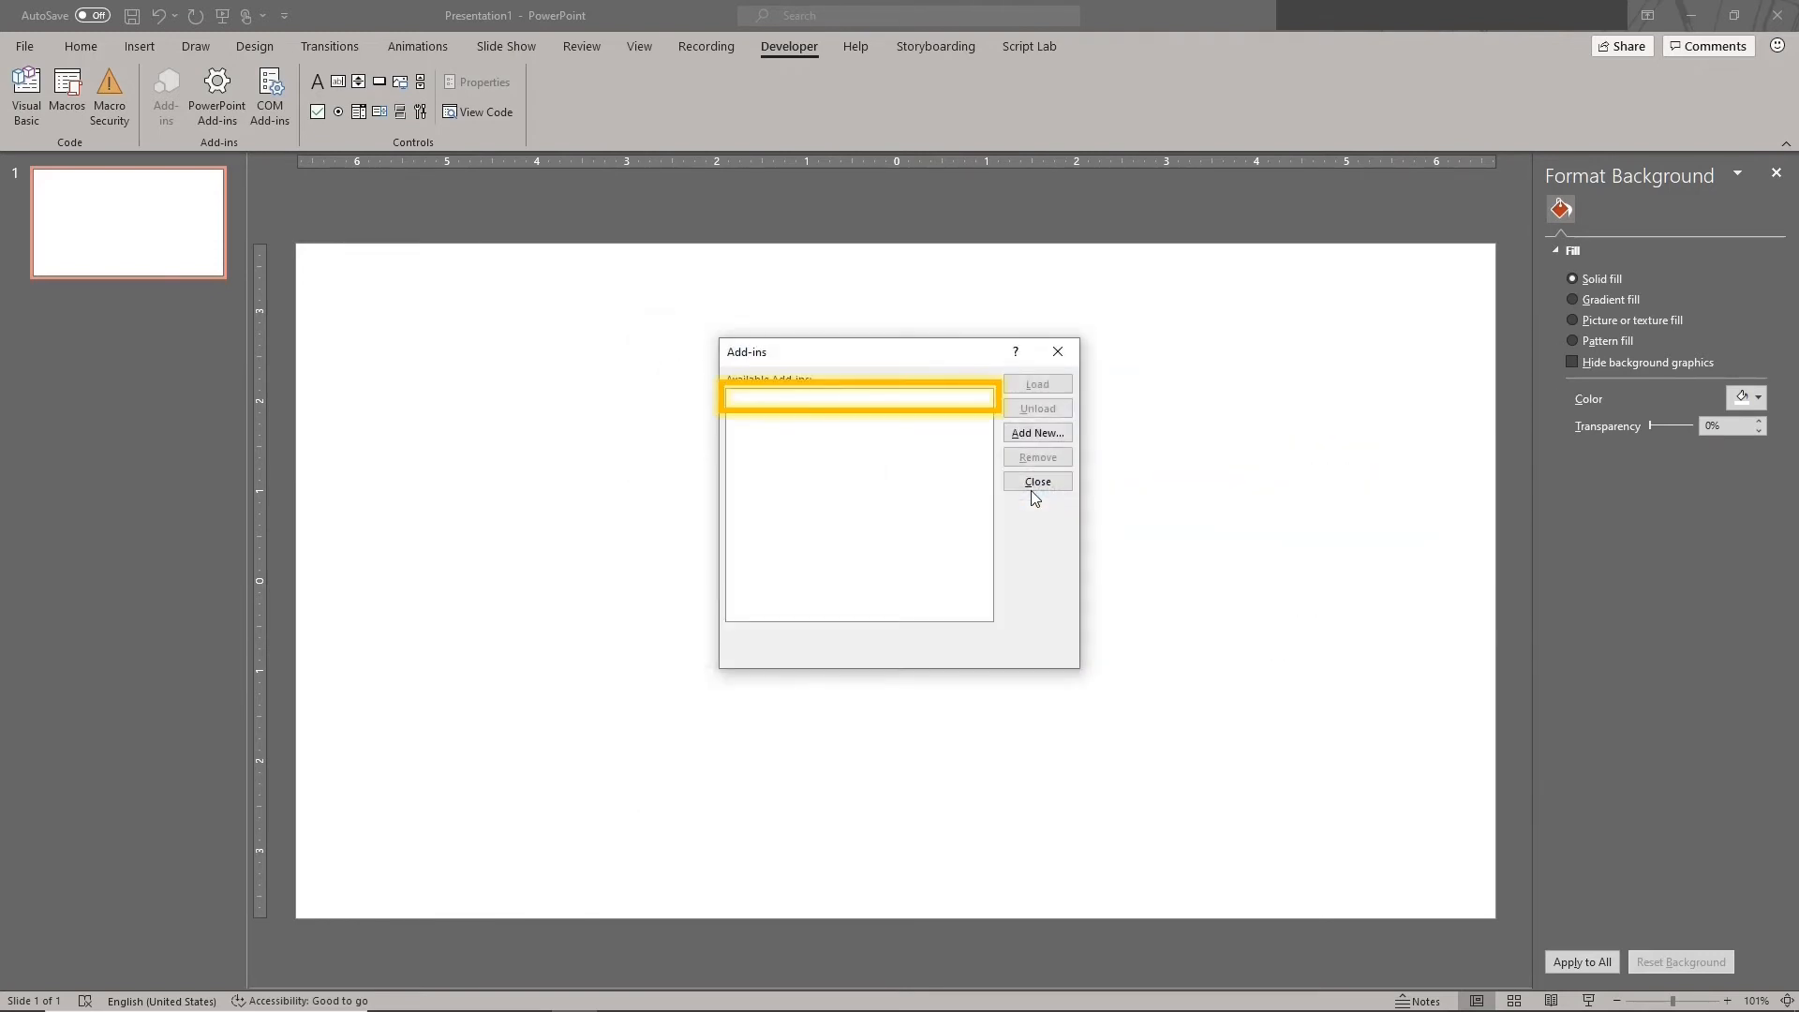
click(1036, 433)
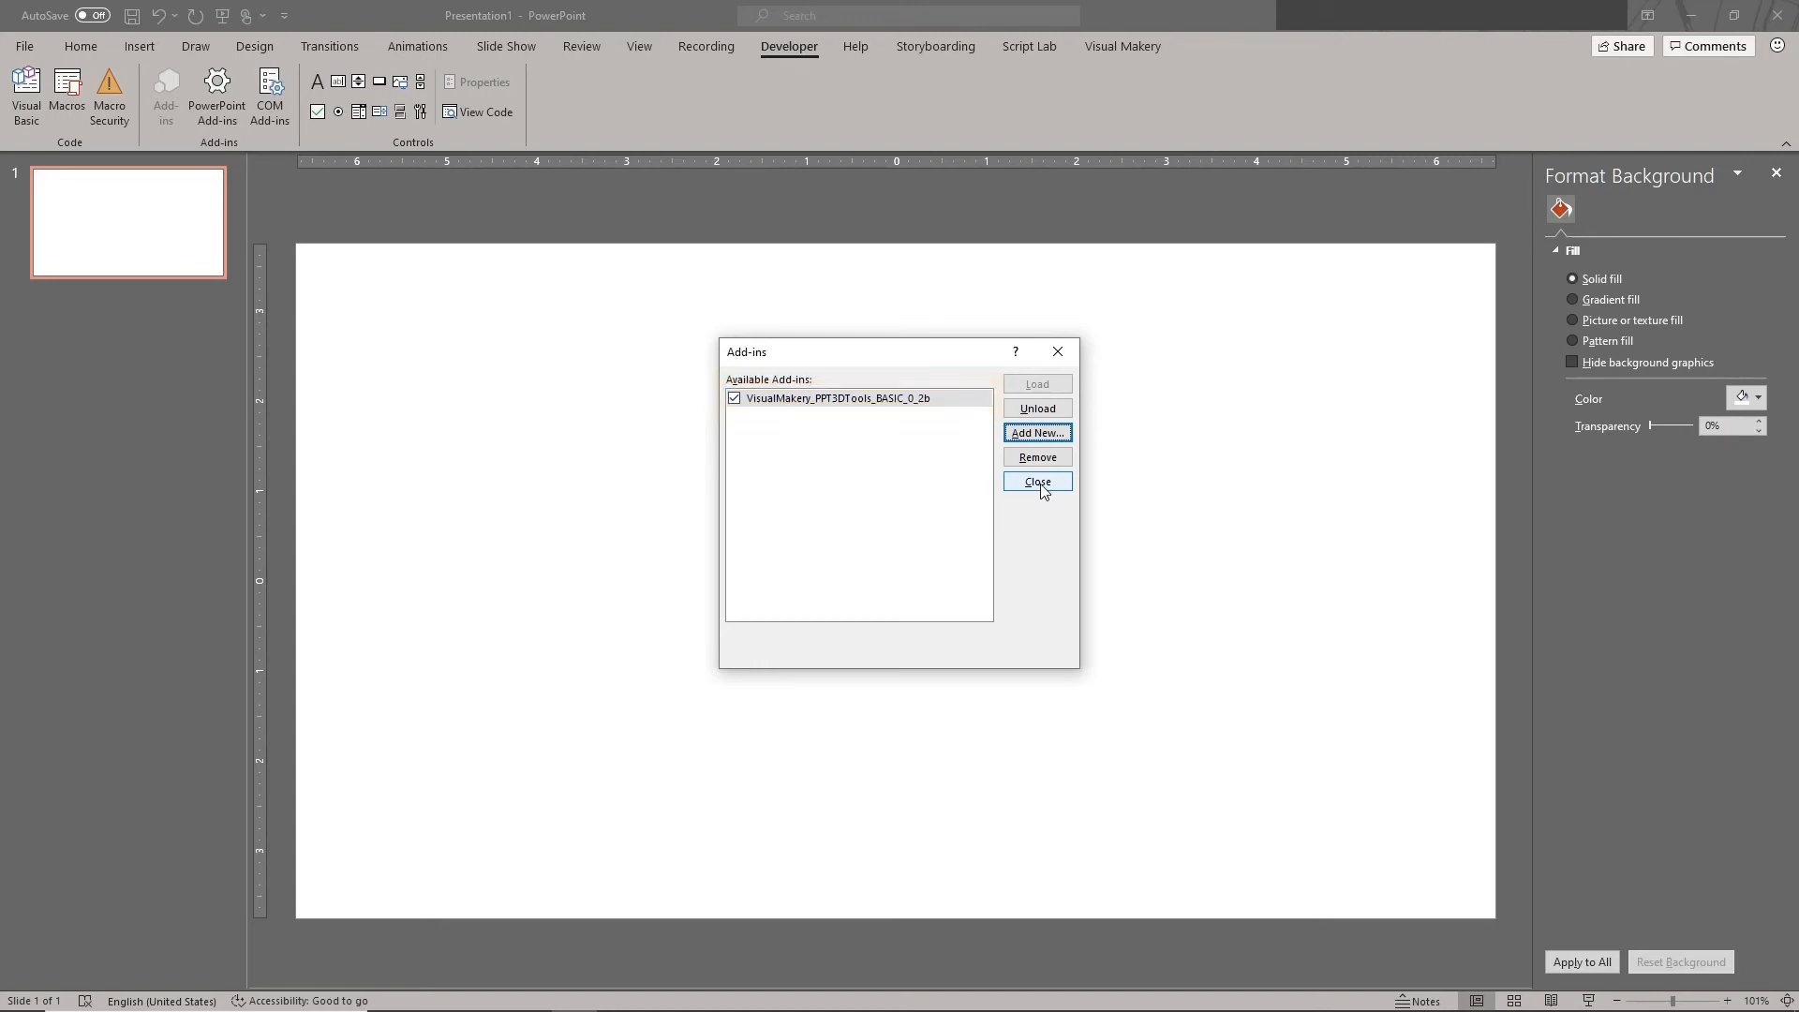
Step: Close the Add-ins dialog and reveal Cube Maker, Sphere Maker and Turntable Lite on the Visual Makery tab
click(1037, 482)
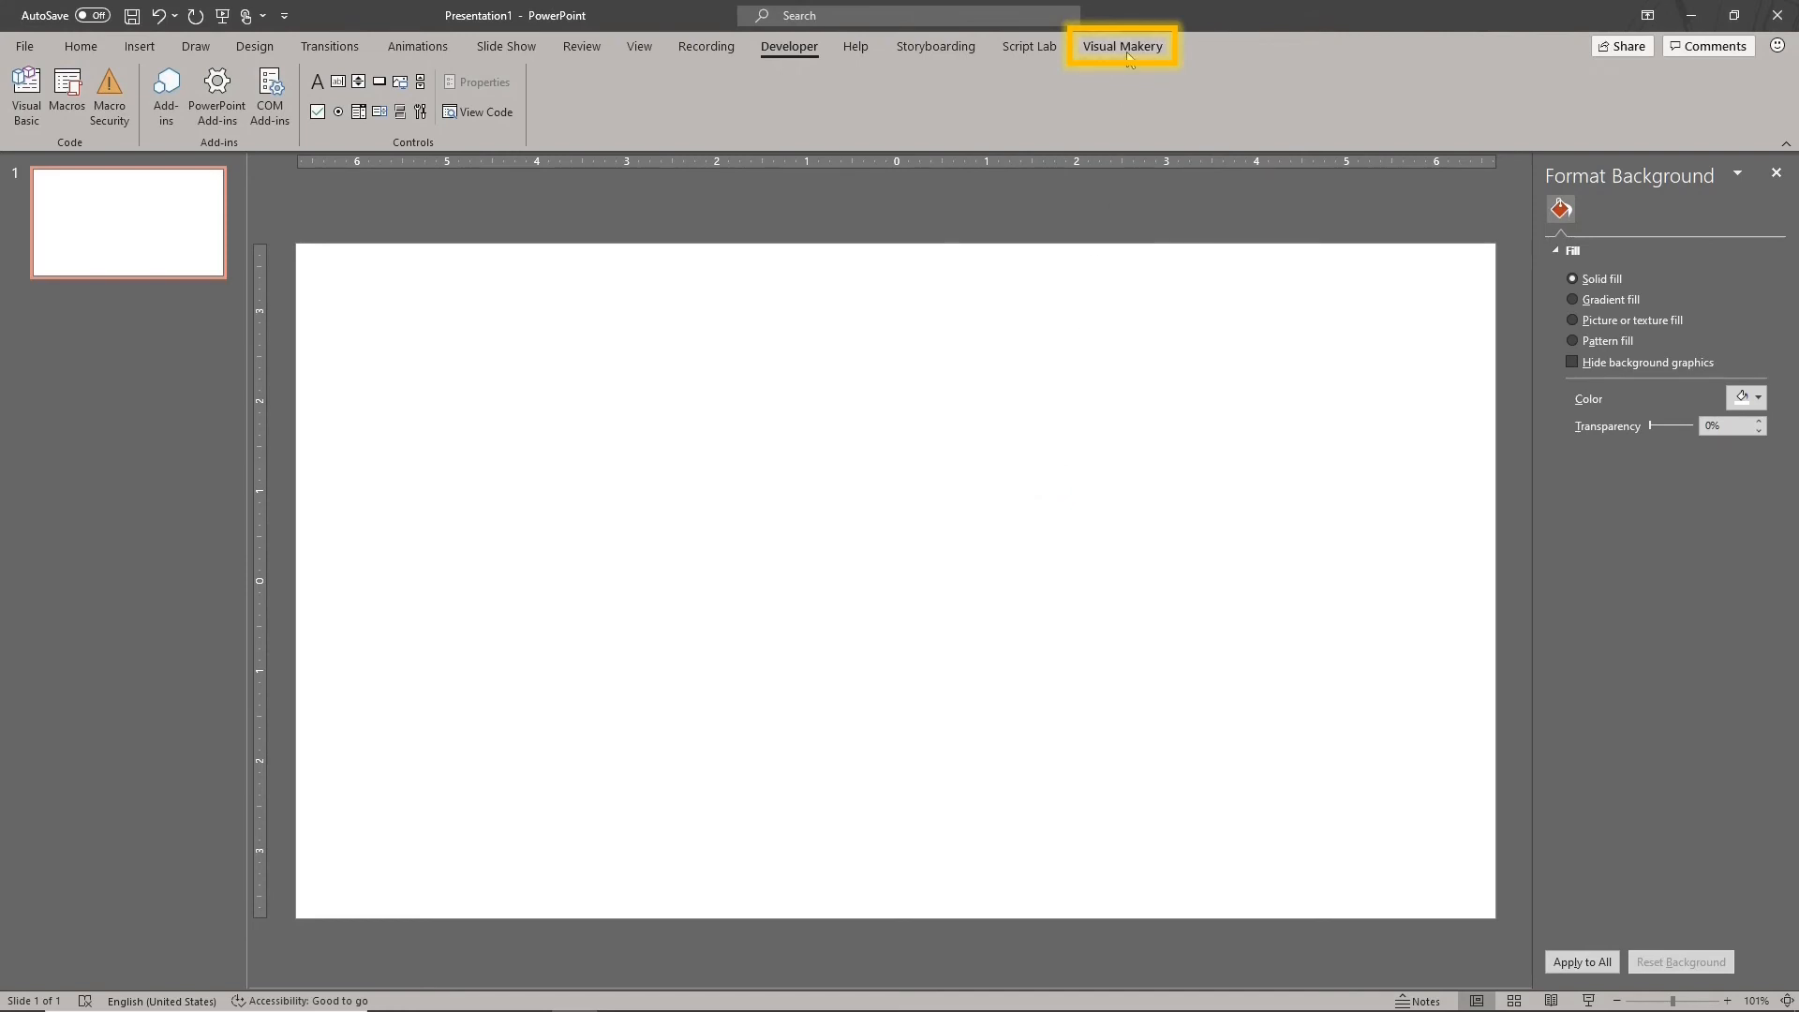
click(1123, 45)
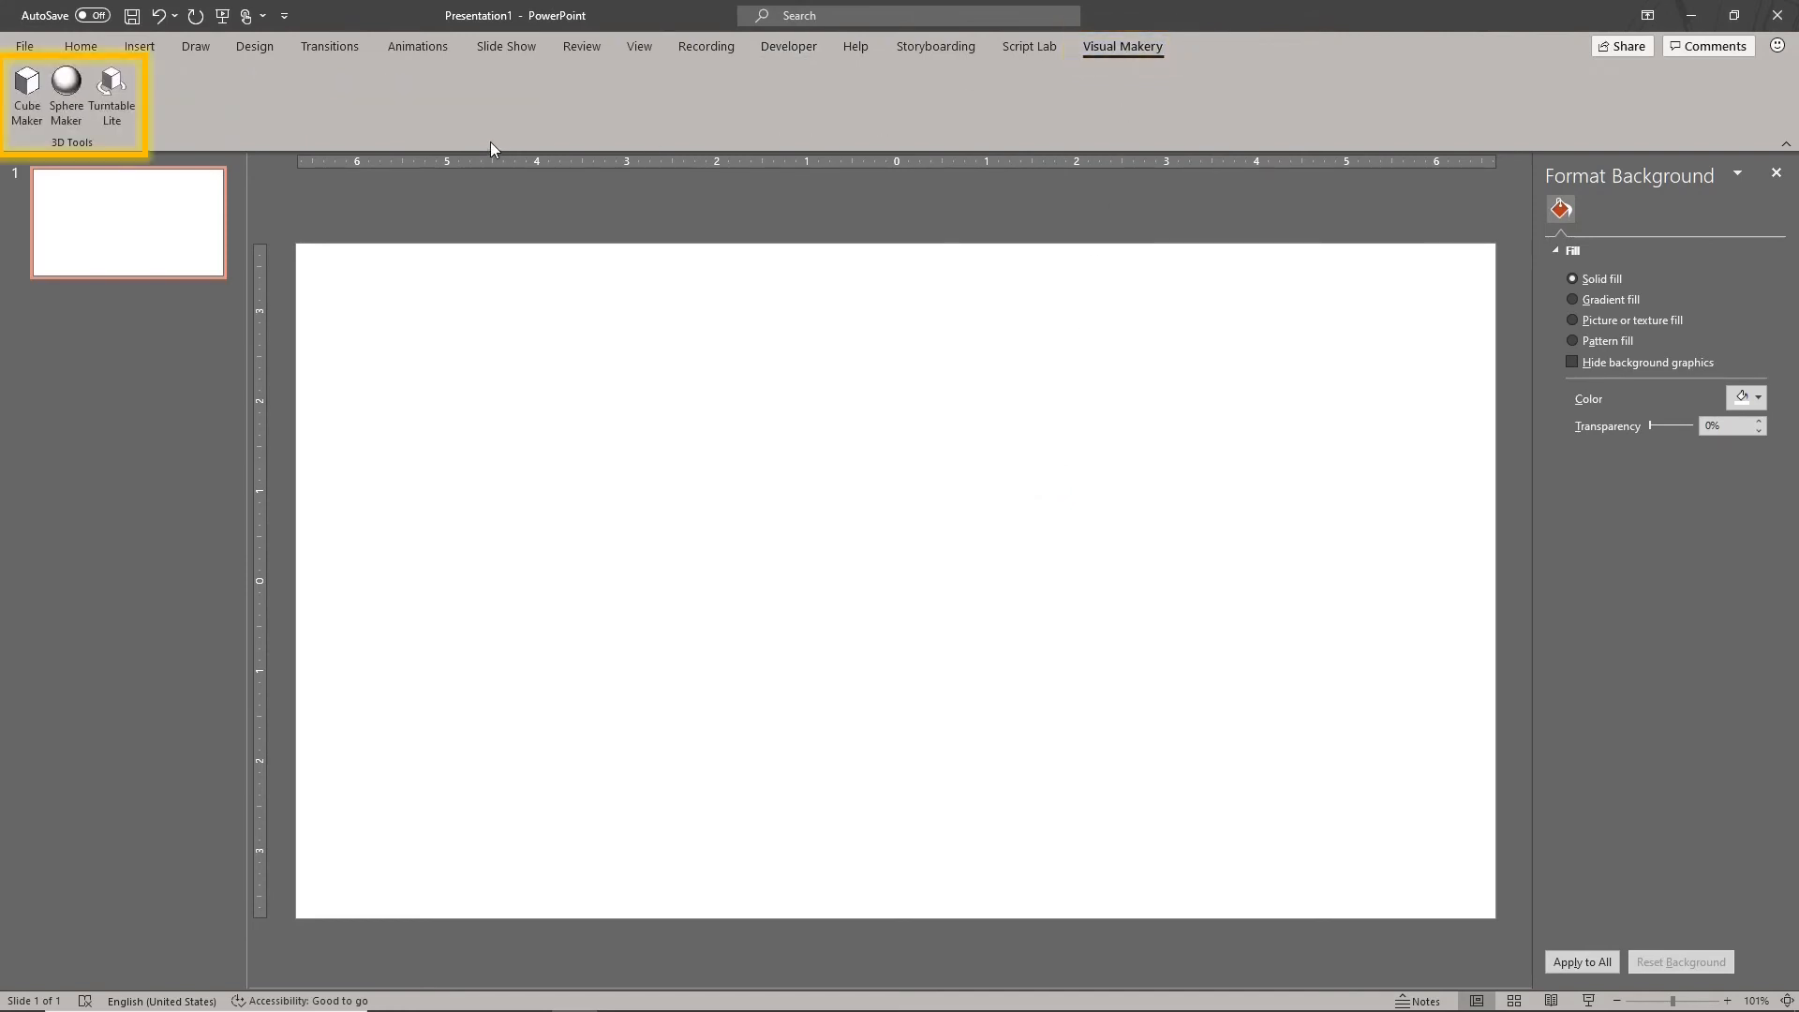